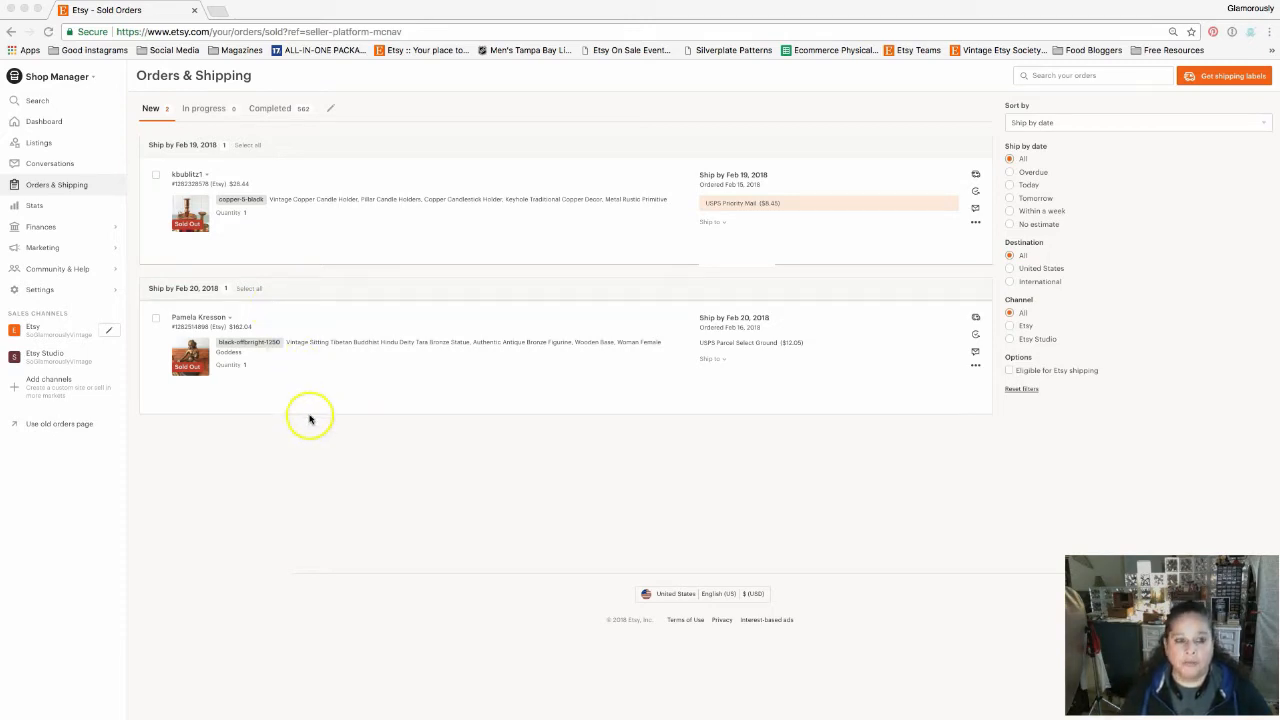
pyautogui.moveTo(248, 416)
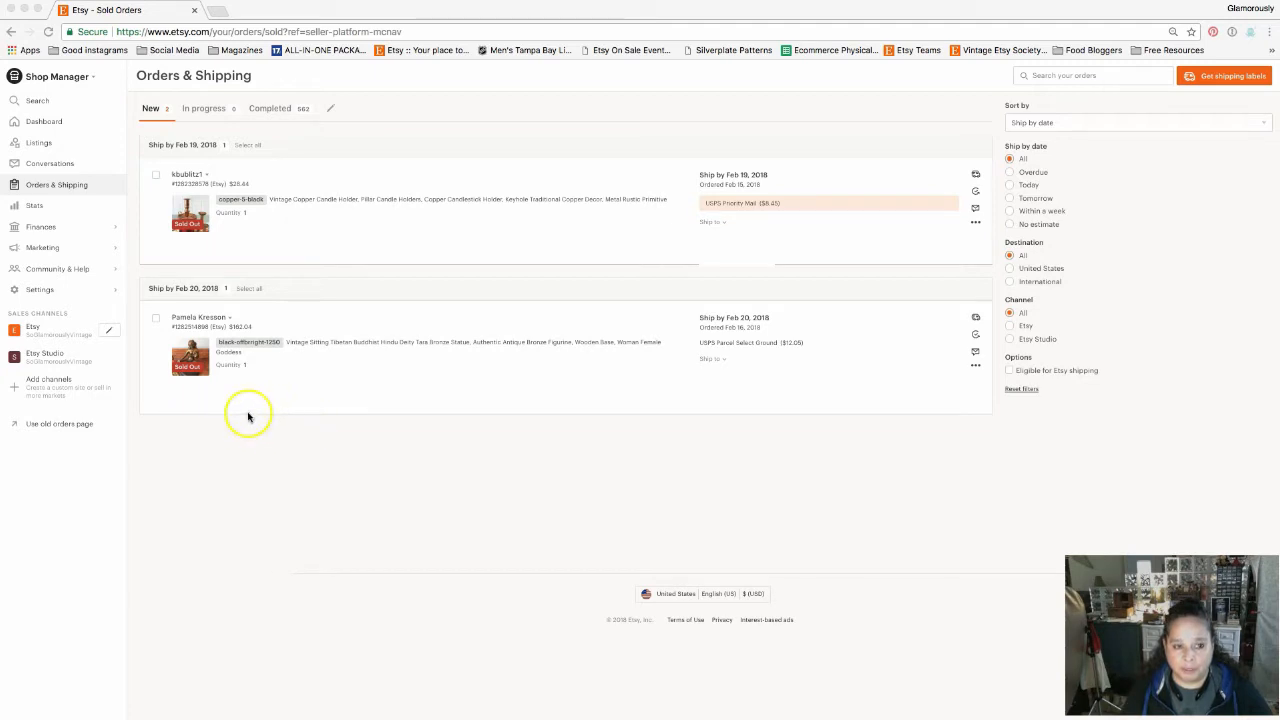
pyautogui.moveTo(250, 415)
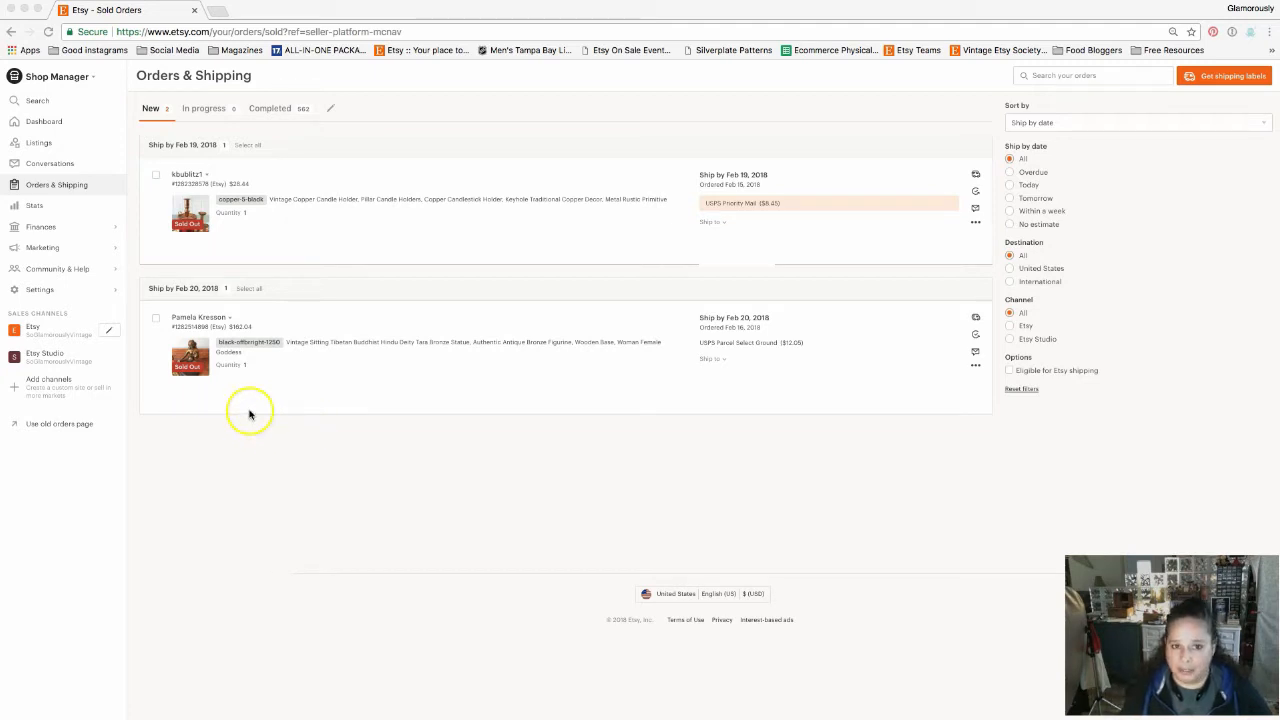
pyautogui.moveTo(325, 402)
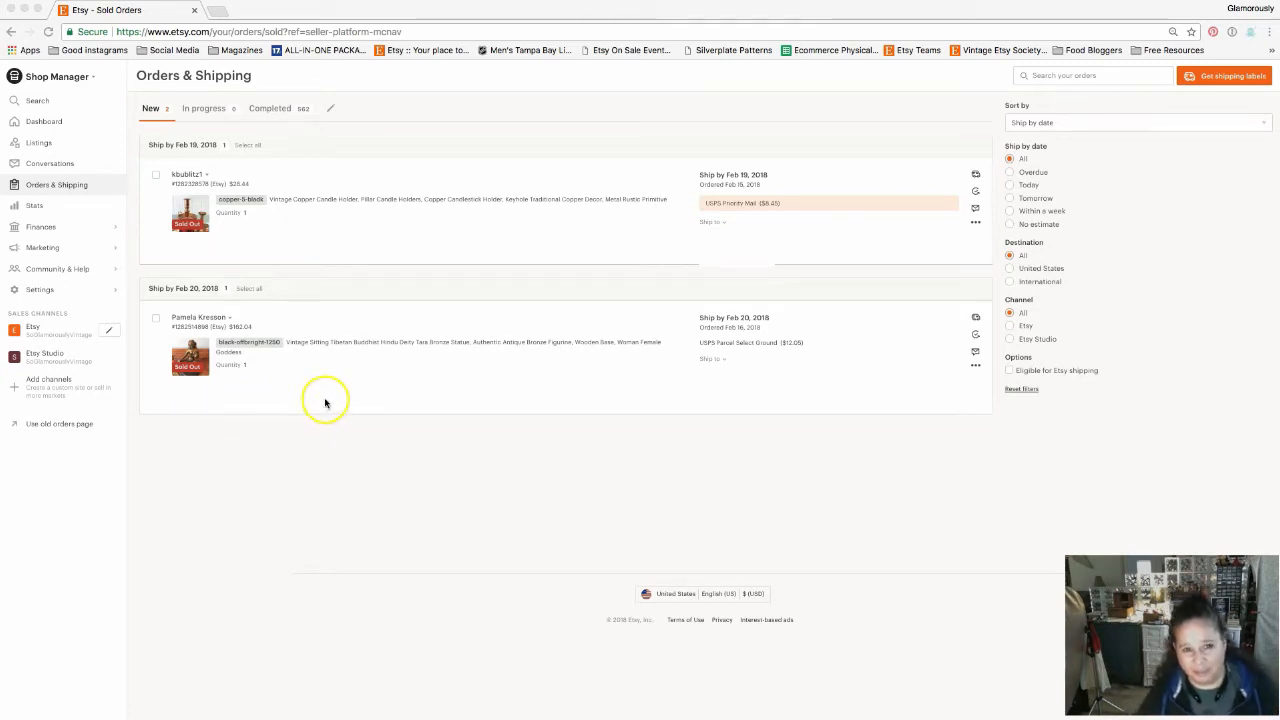
pyautogui.moveTo(322, 398)
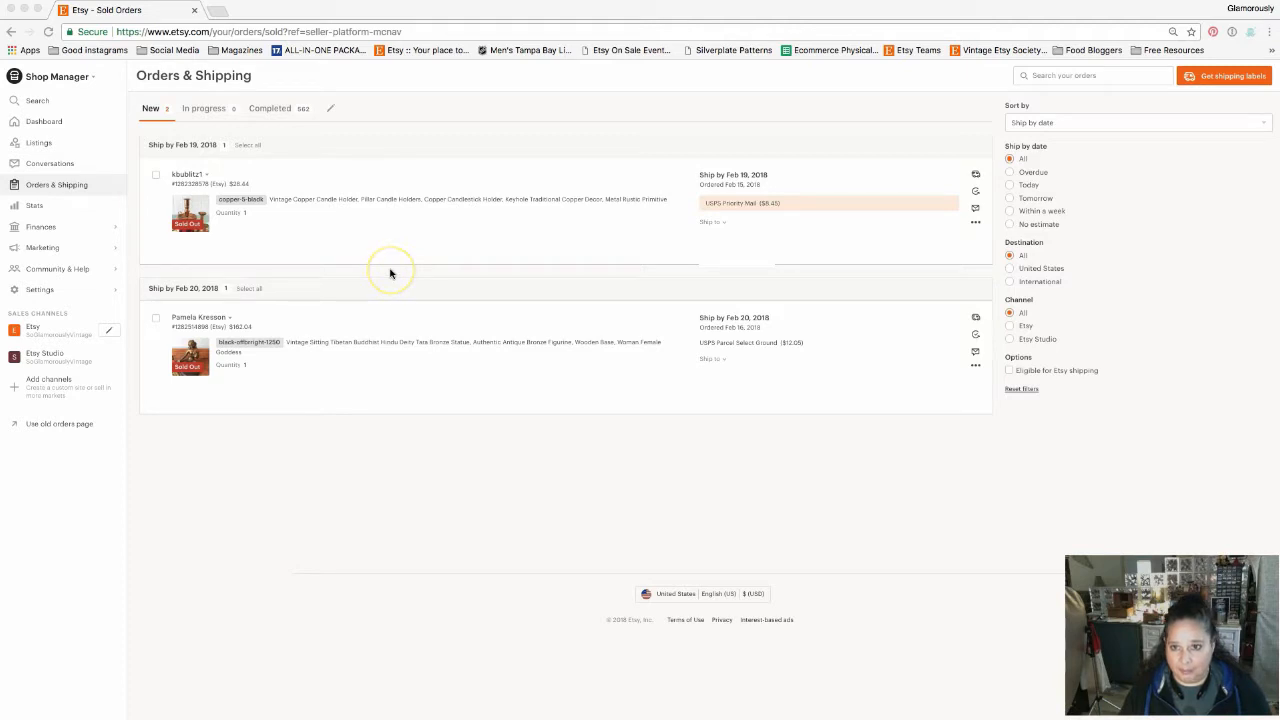
pyautogui.moveTo(433, 369)
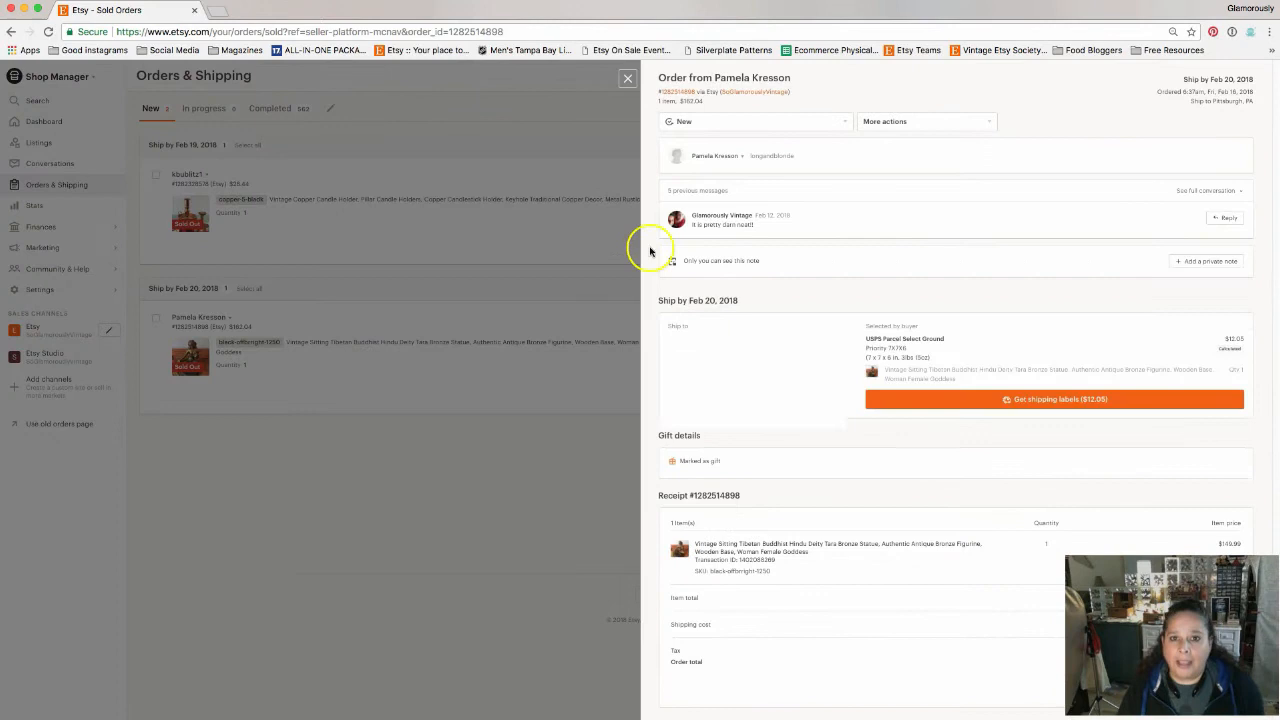
pyautogui.moveTo(545, 380)
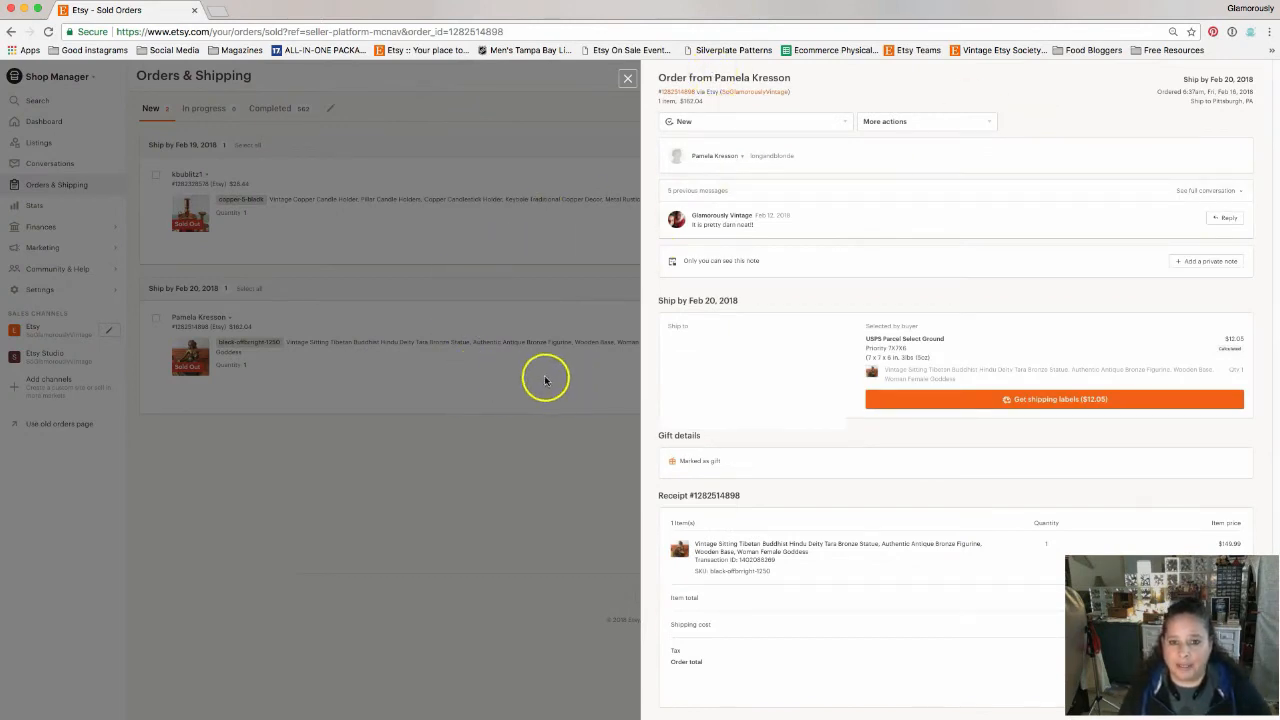
pyautogui.moveTo(1008, 113)
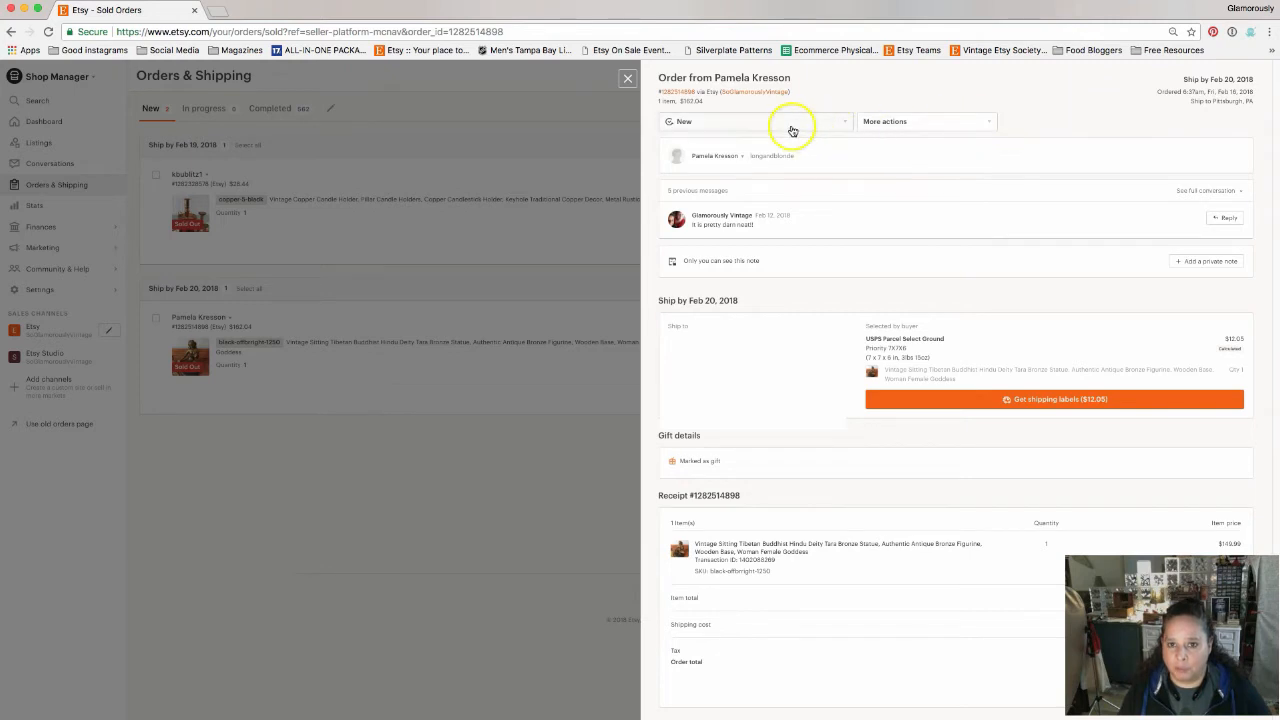
# Step: Open the Feb 20 order's status dropdown to view New, In progress and Mark complete
pyautogui.click(755, 121)
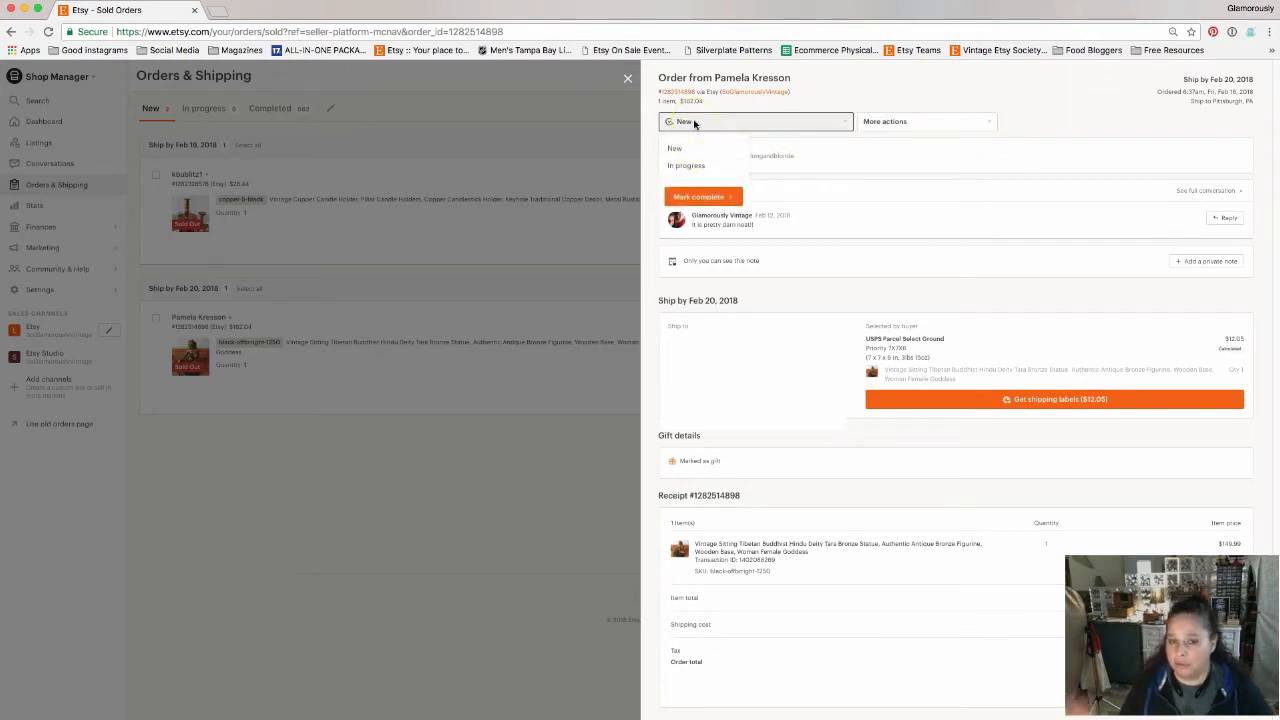
pyautogui.click(693, 121)
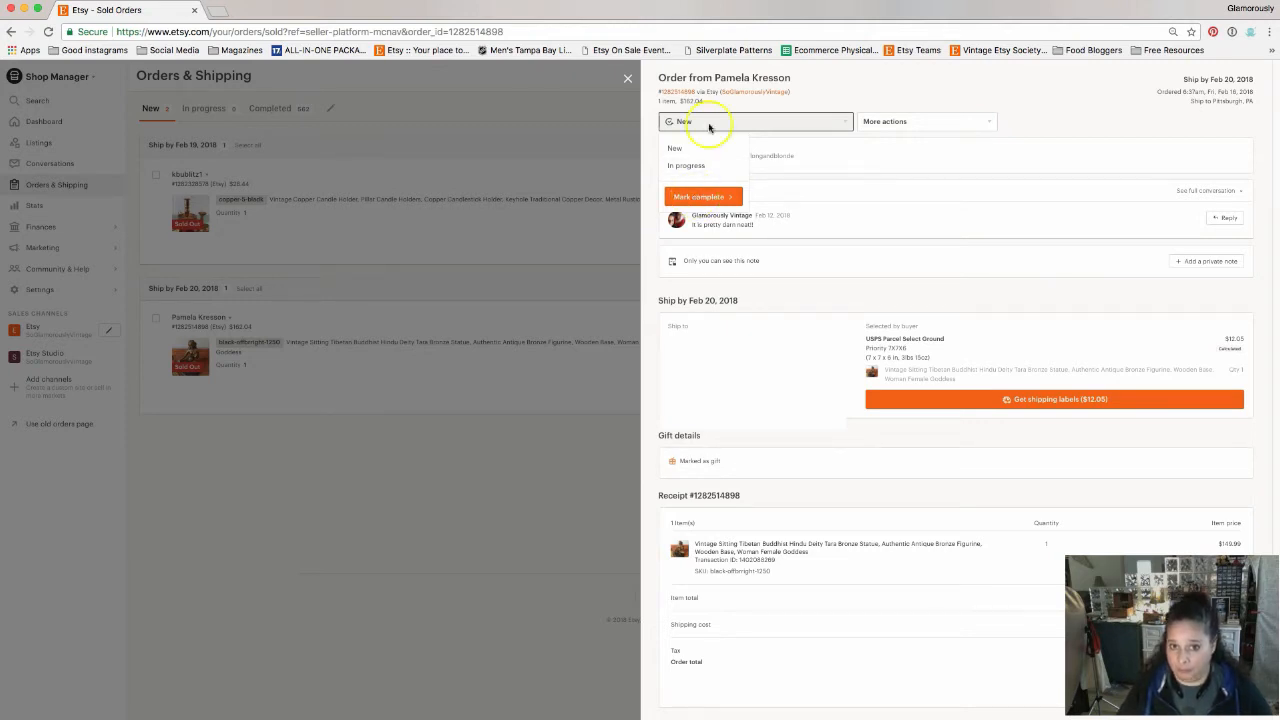
pyautogui.moveTo(722, 148)
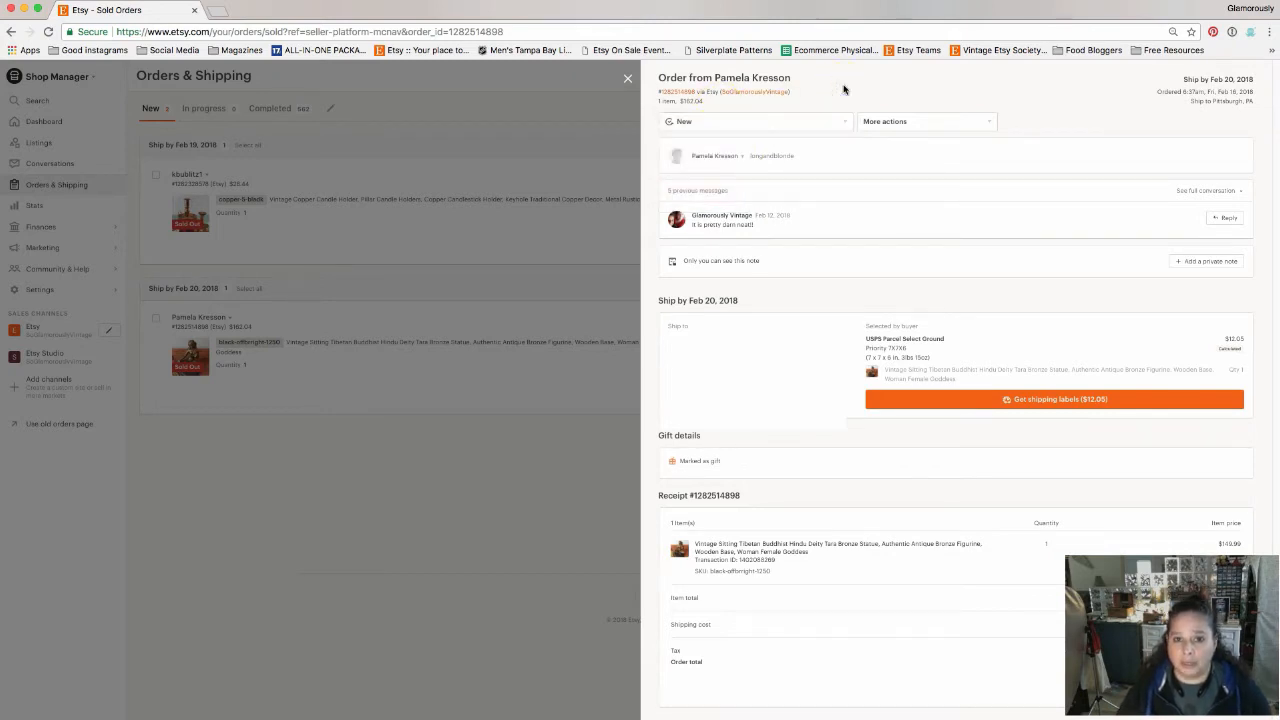
pyautogui.moveTo(952, 95)
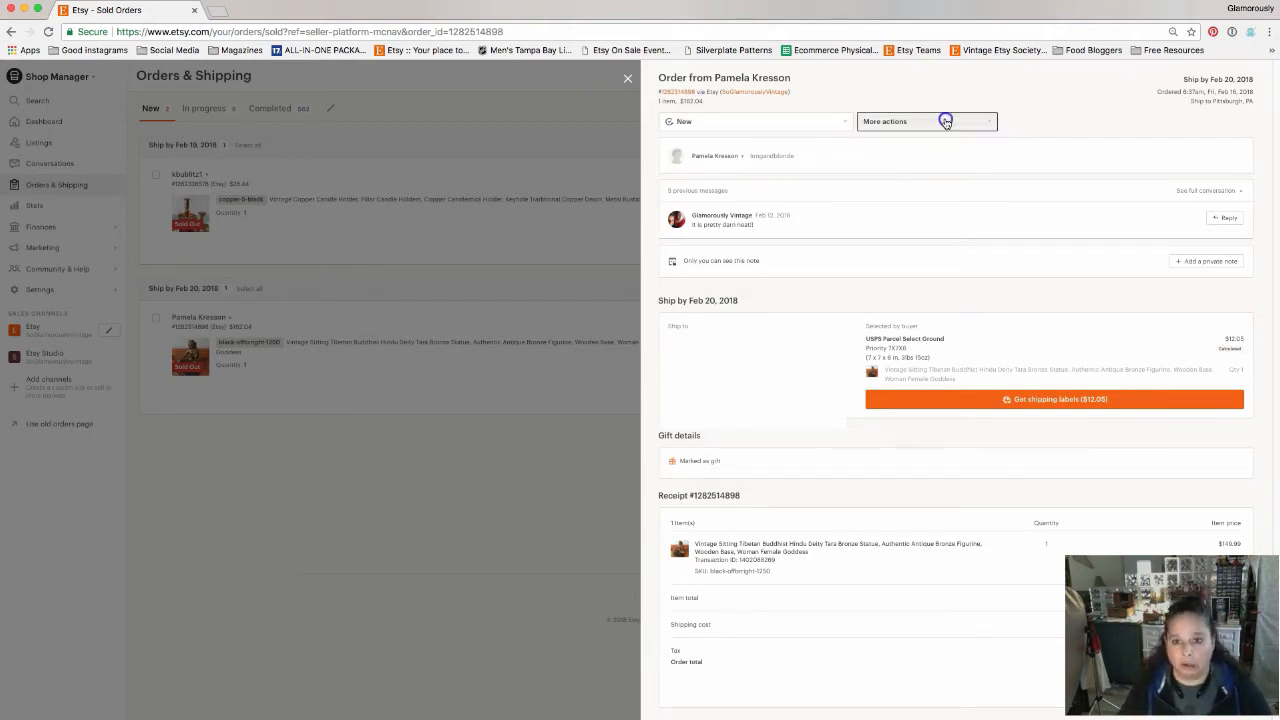
pyautogui.click(925, 121)
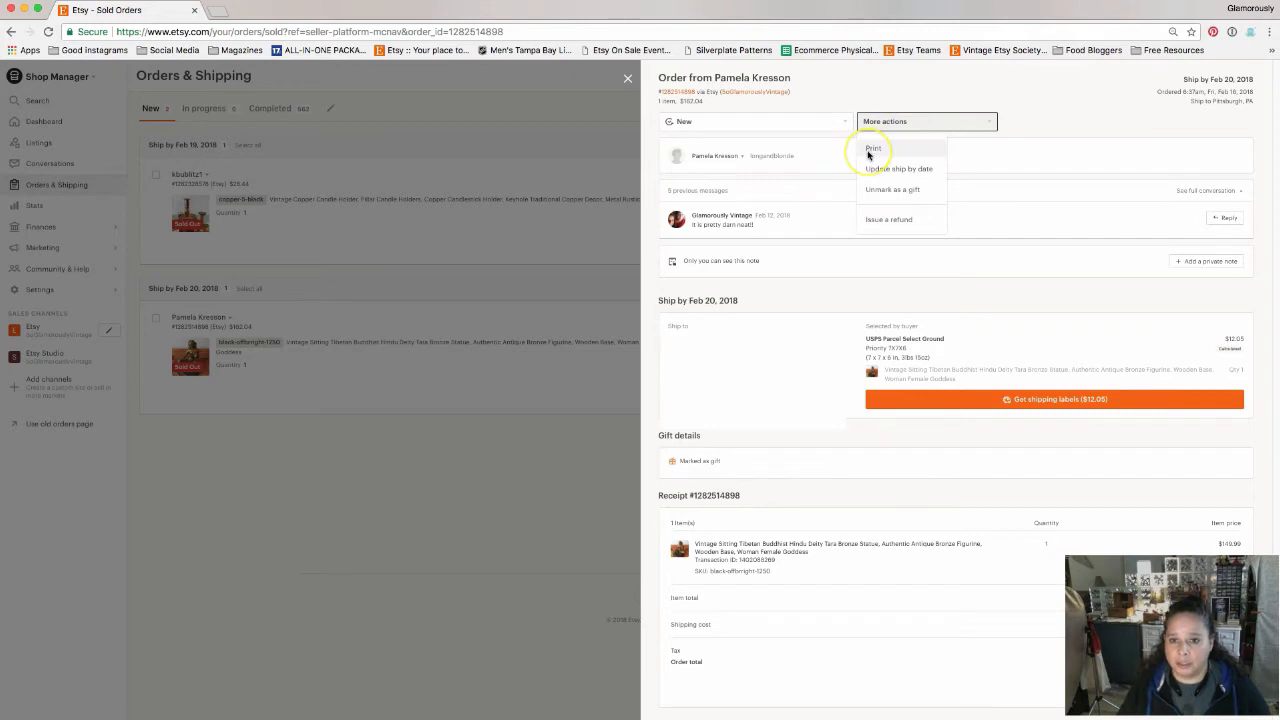
pyautogui.moveTo(873, 204)
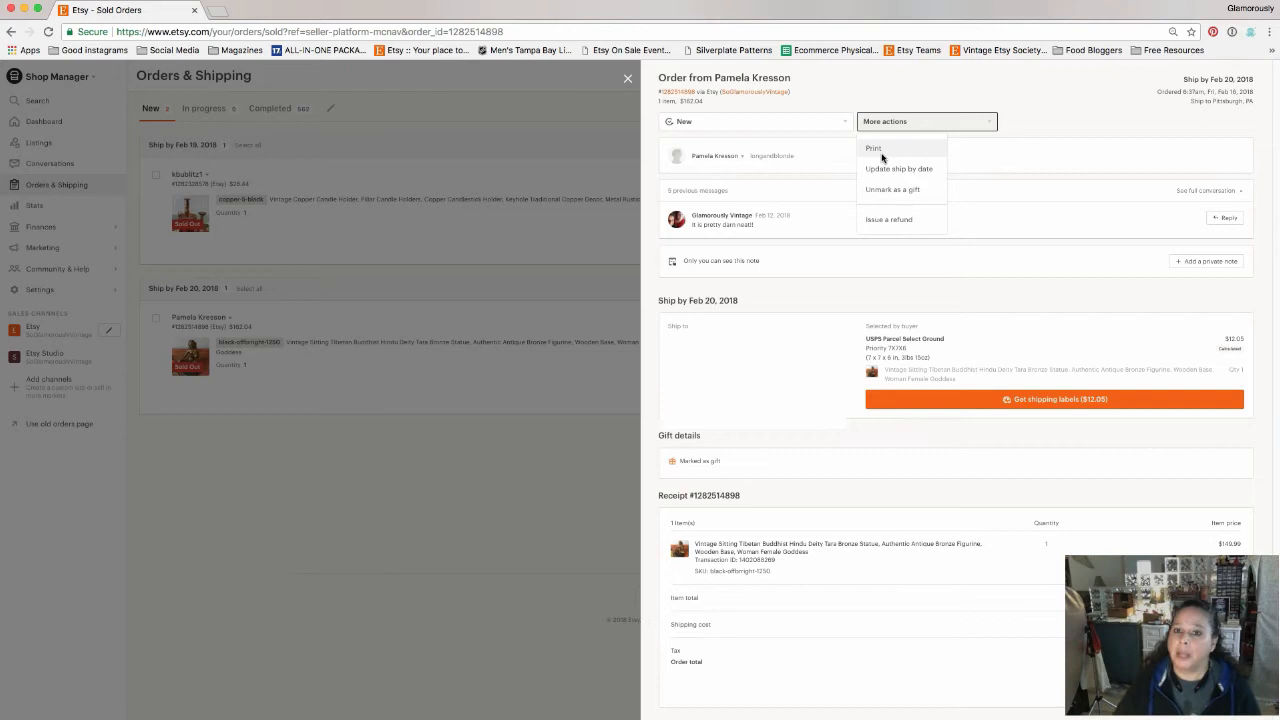
pyautogui.moveTo(883, 168)
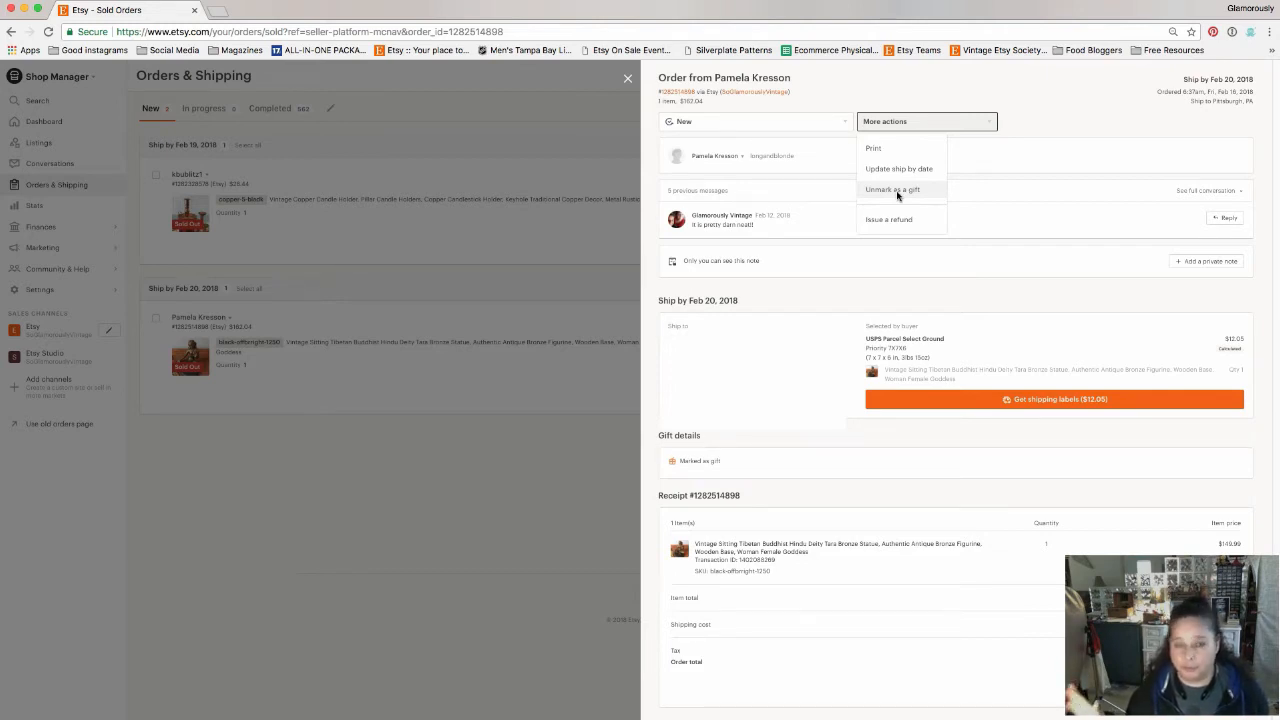
pyautogui.moveTo(970, 178)
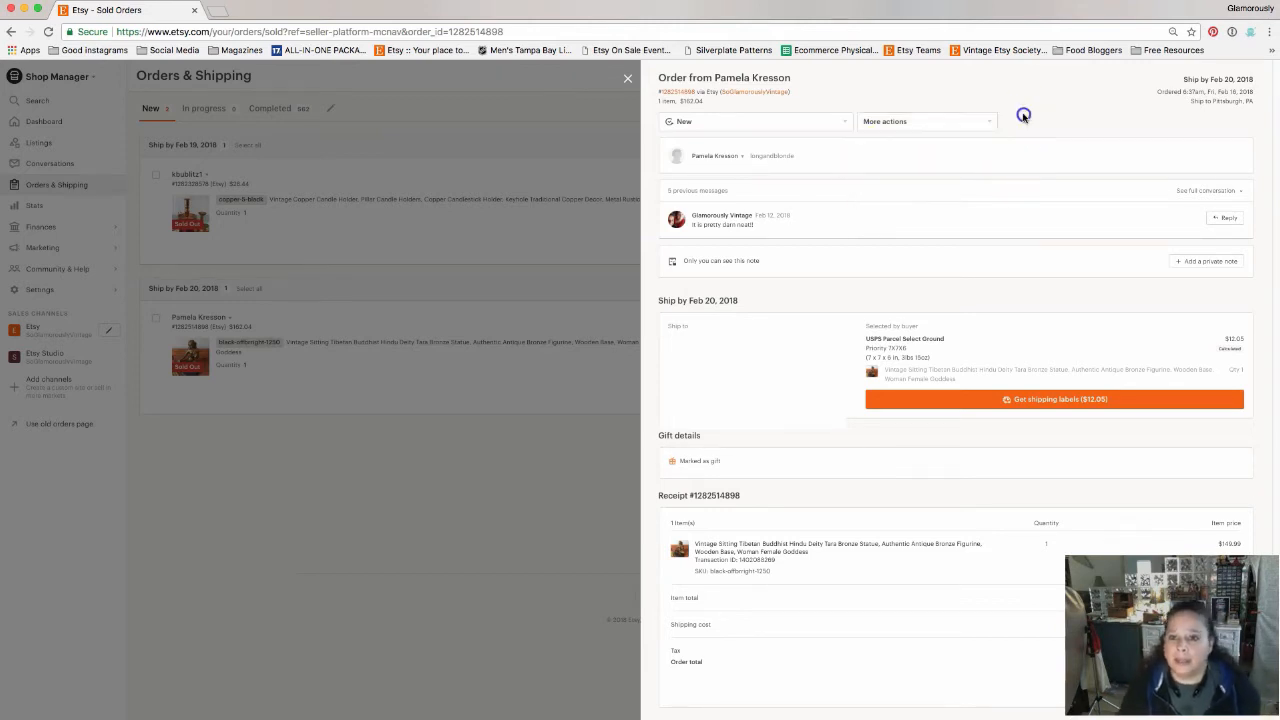
pyautogui.moveTo(987, 220)
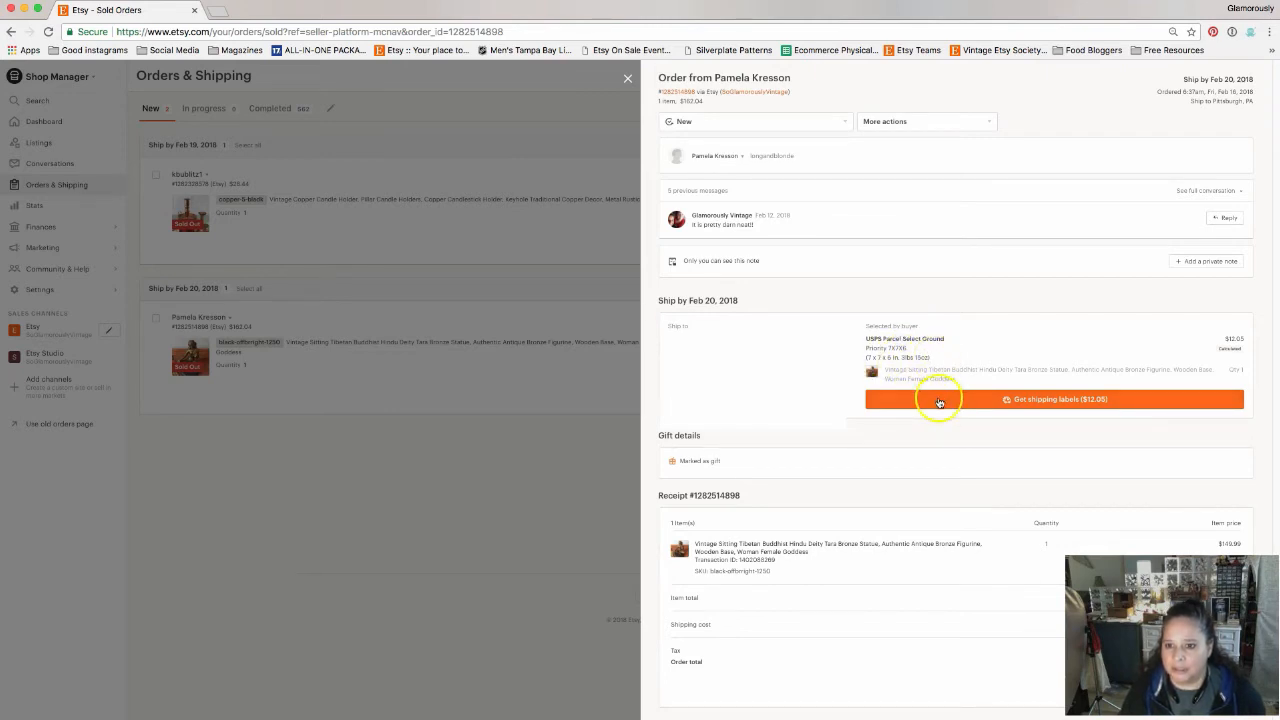
pyautogui.moveTo(925, 415)
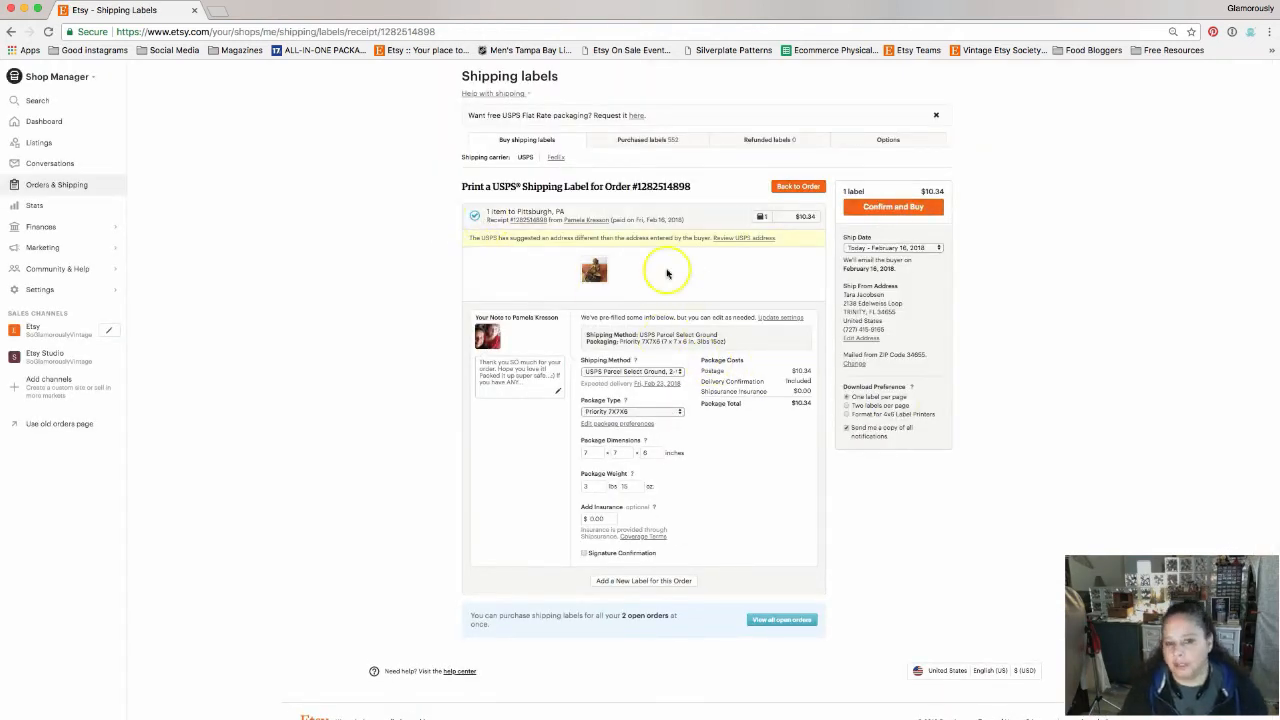
pyautogui.rightClick(385, 330)
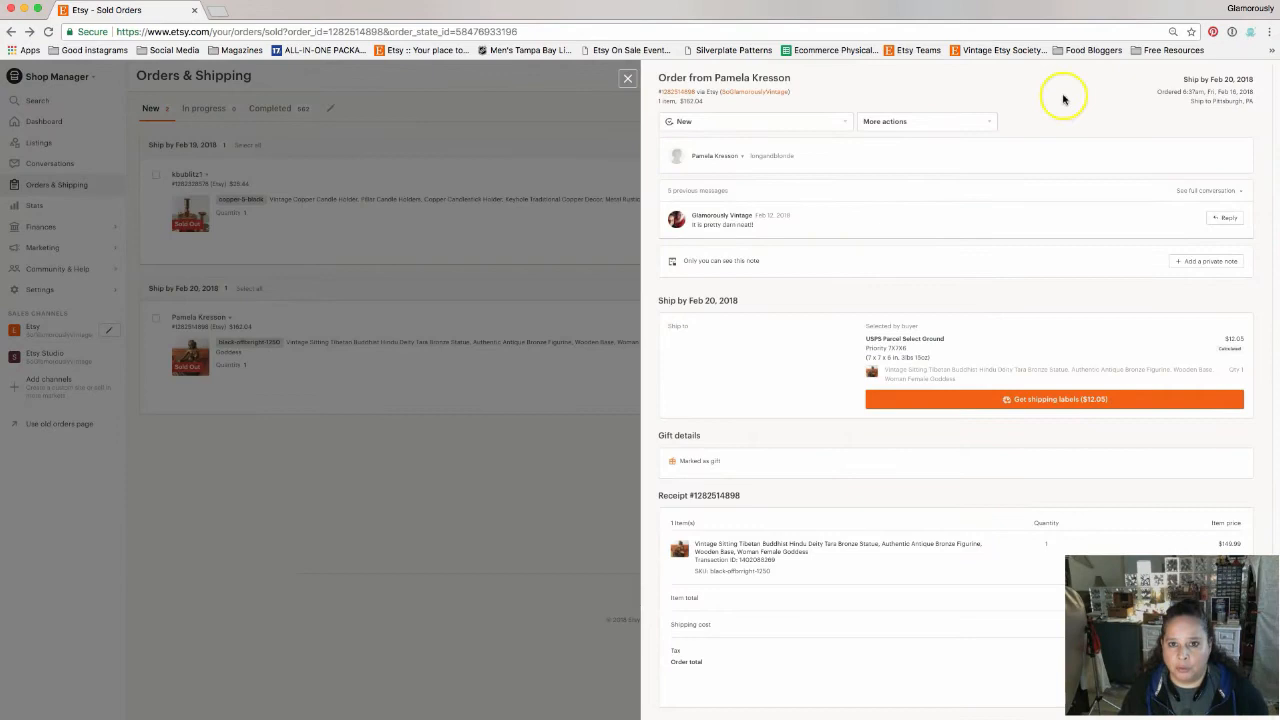
# Step: Return to the order list and set the ship-by filter to Overdue, Today, All, then Today
pyautogui.click(628, 78)
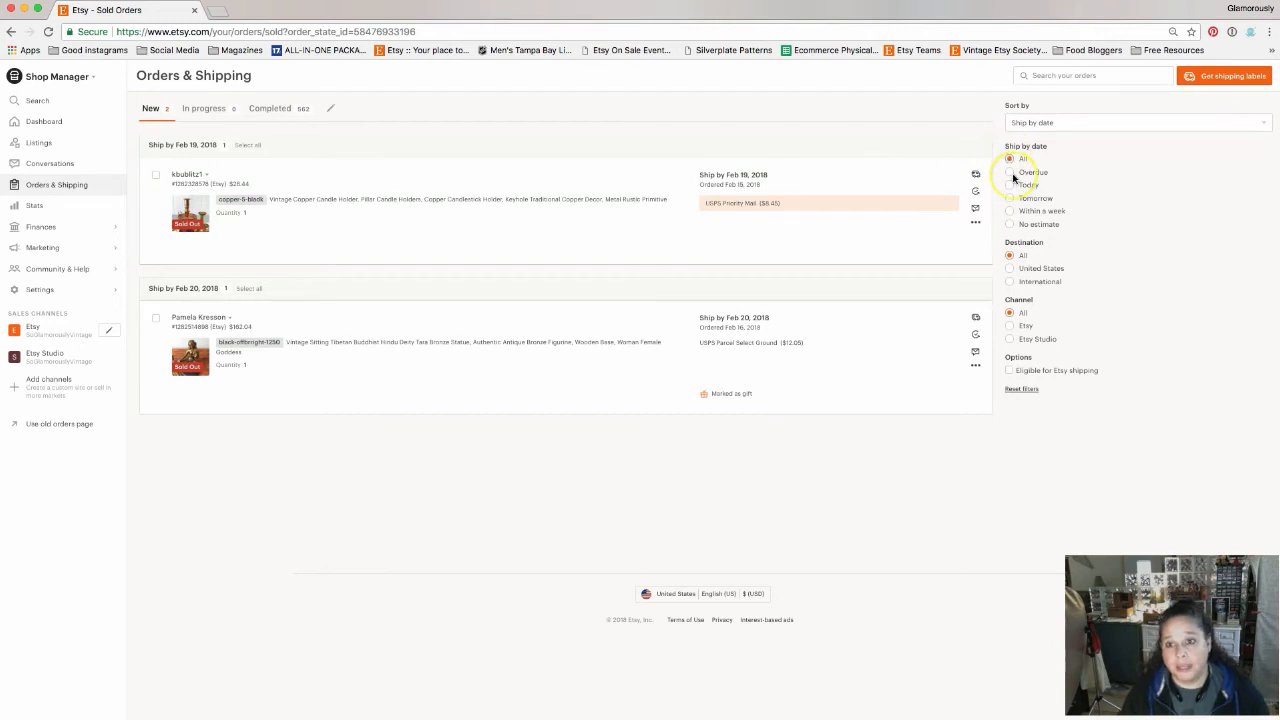
pyautogui.click(1009, 172)
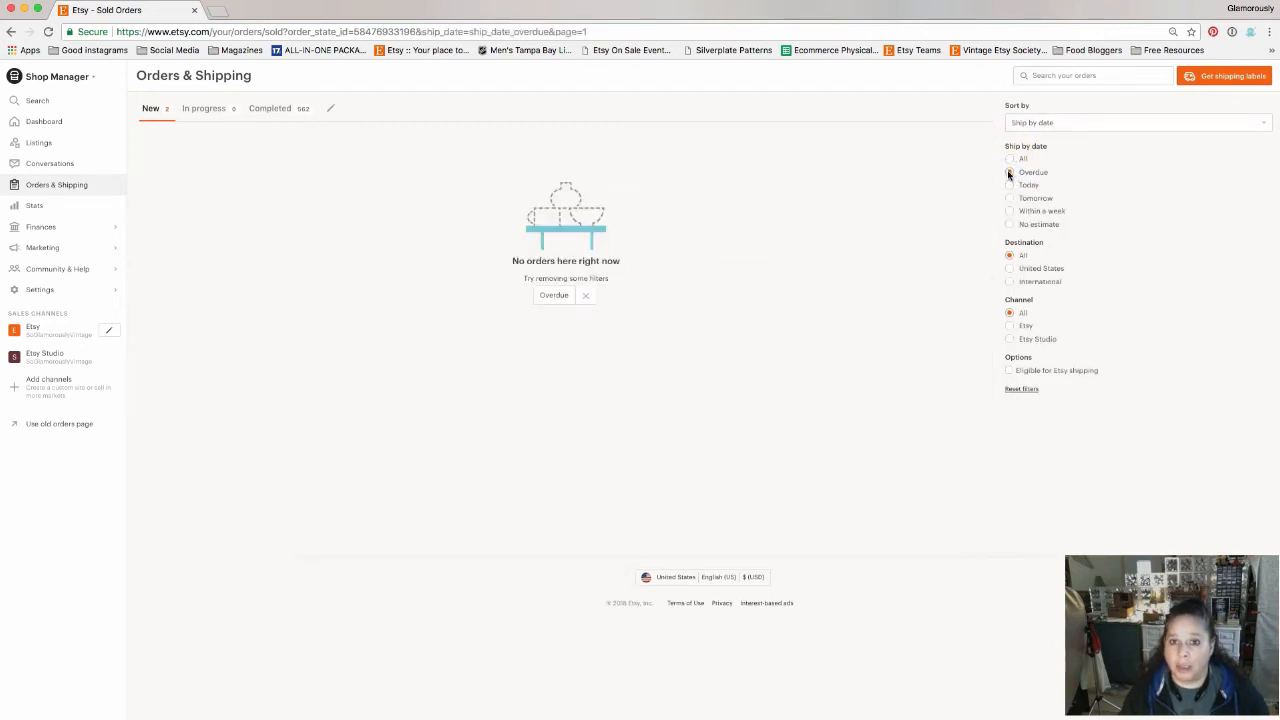
pyautogui.moveTo(238, 288)
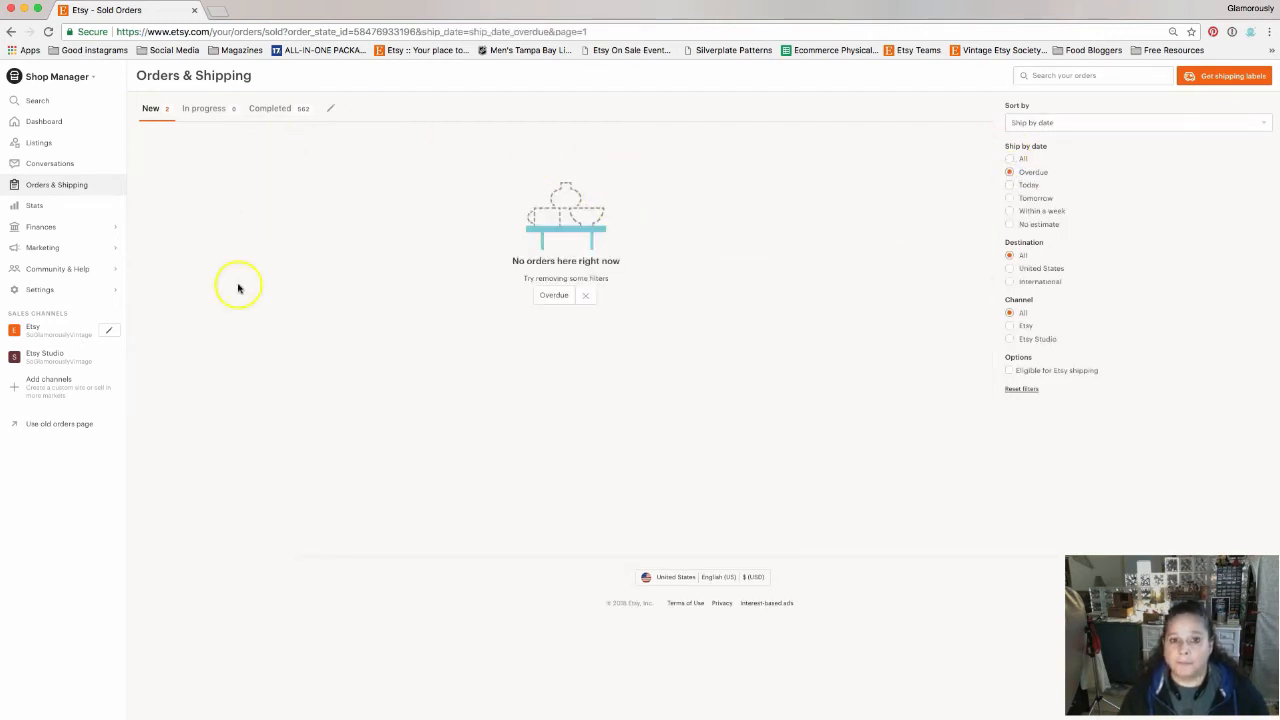
pyautogui.moveTo(762, 365)
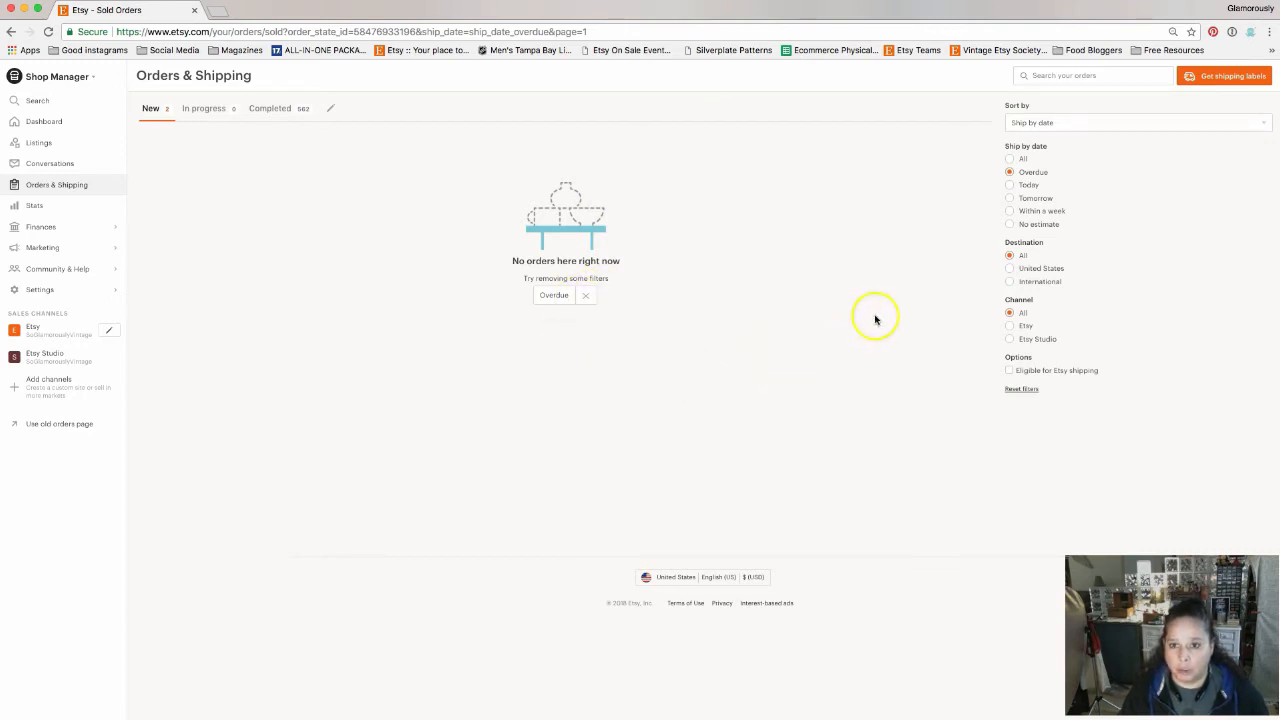
pyautogui.moveTo(1010, 185)
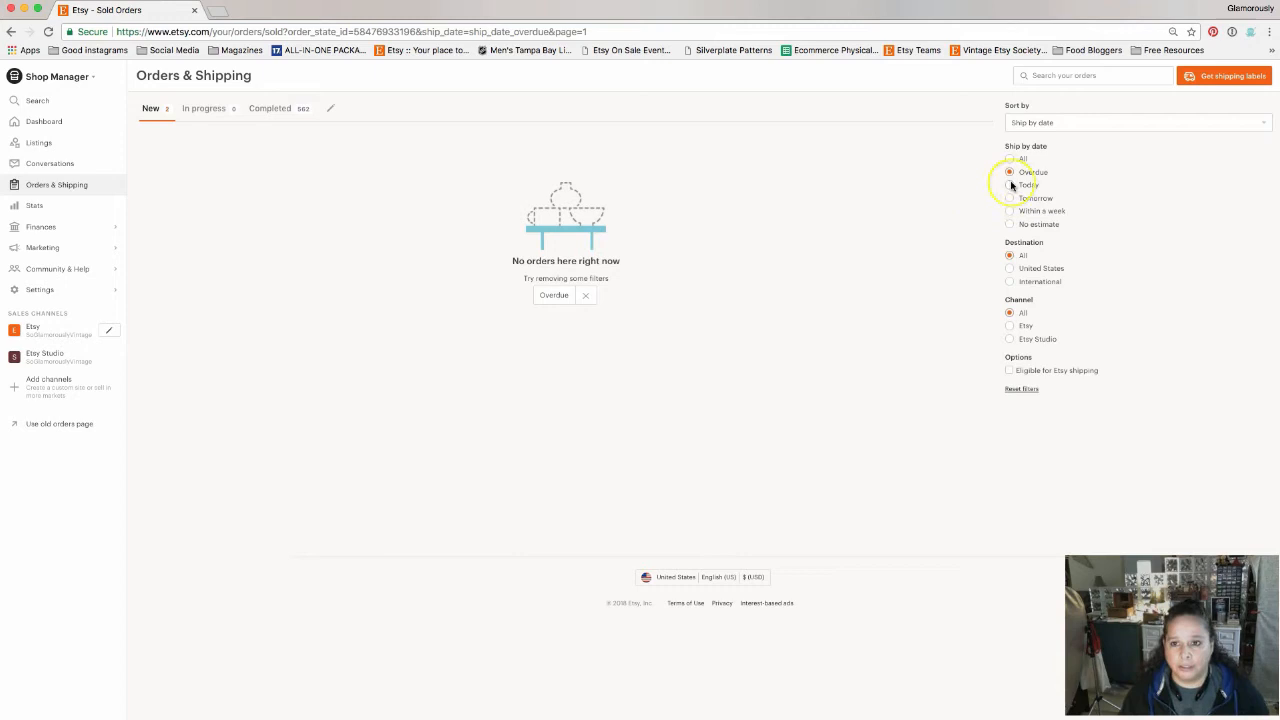
pyautogui.click(1010, 185)
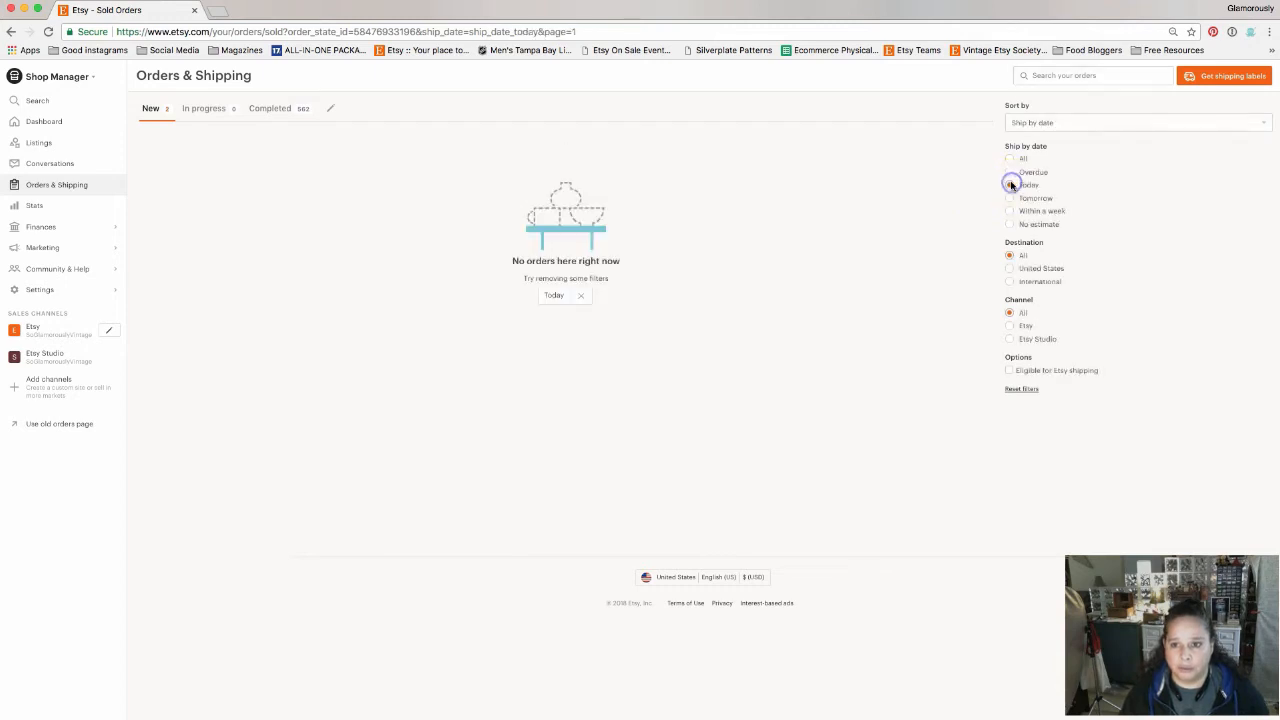
pyautogui.click(1010, 160)
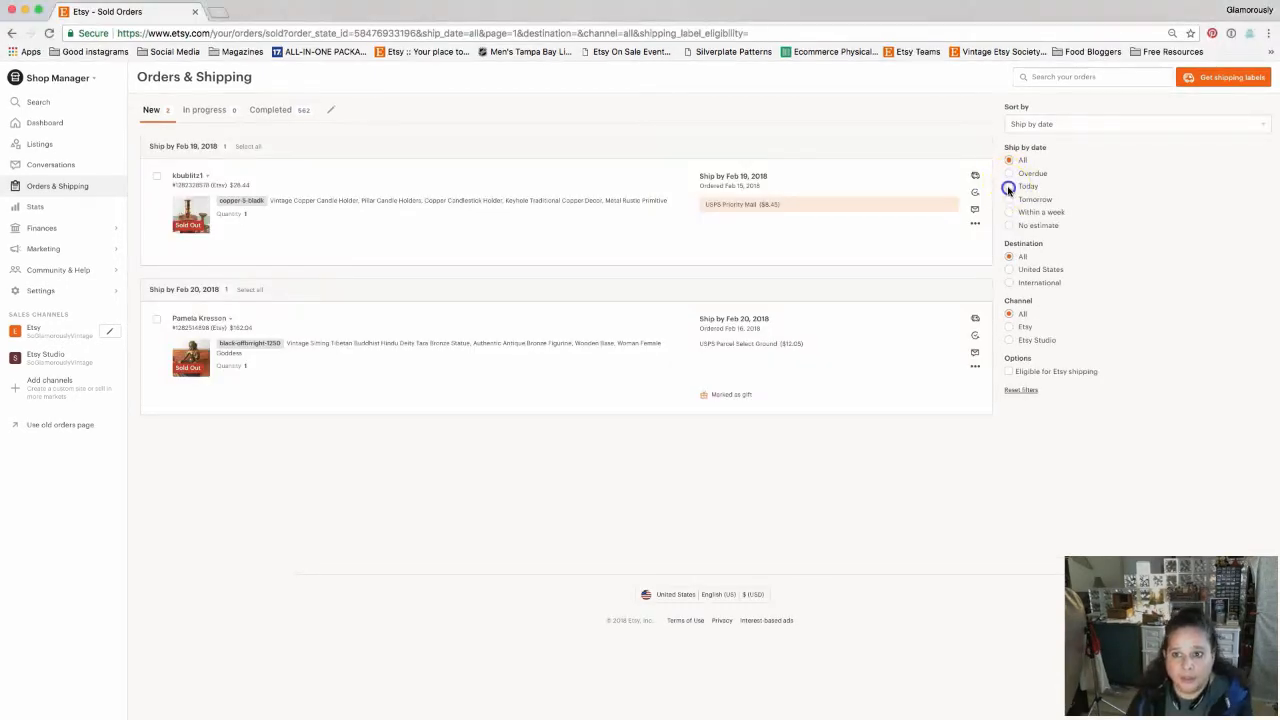
pyautogui.click(1009, 187)
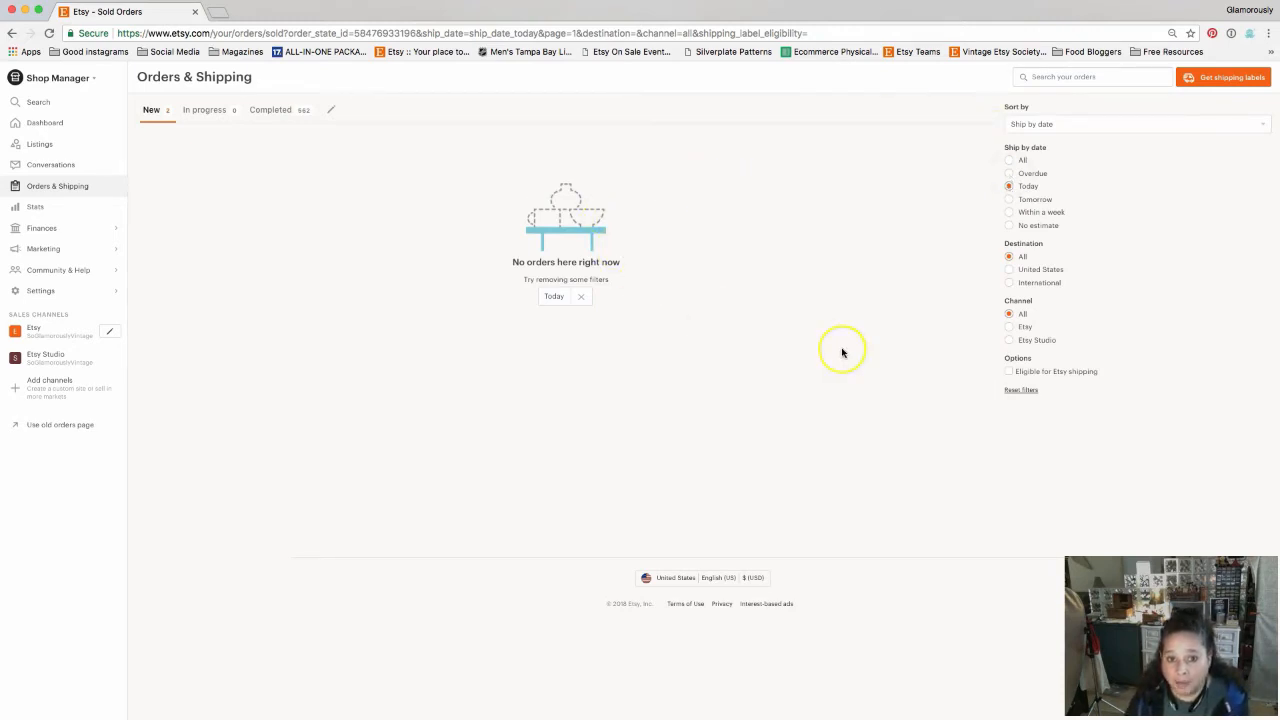
pyautogui.moveTo(875, 275)
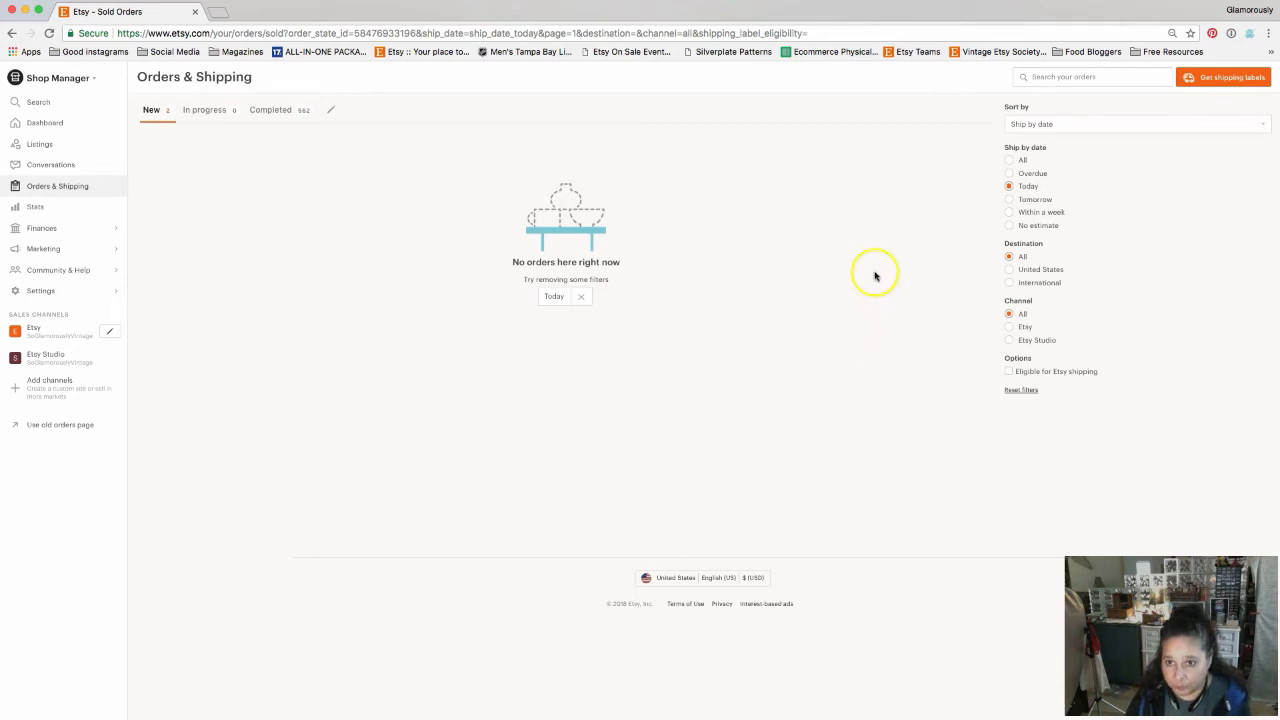
pyautogui.moveTo(889, 243)
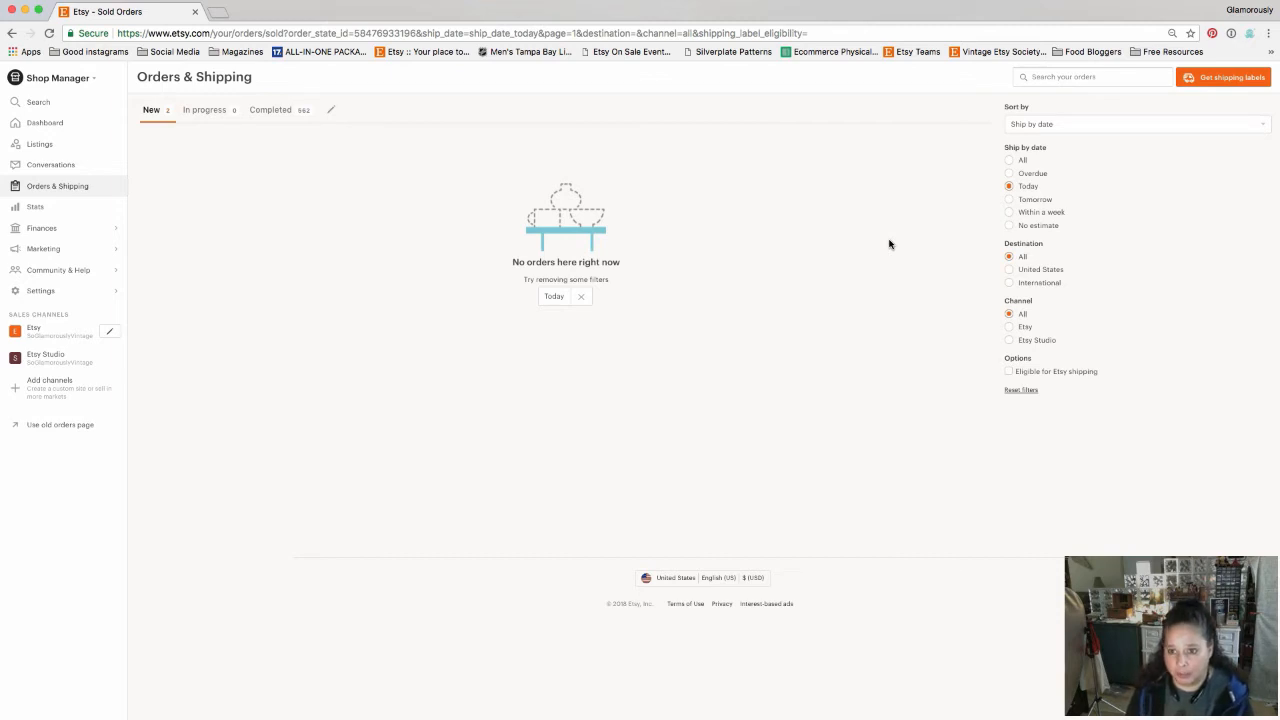
pyautogui.moveTo(1008, 187)
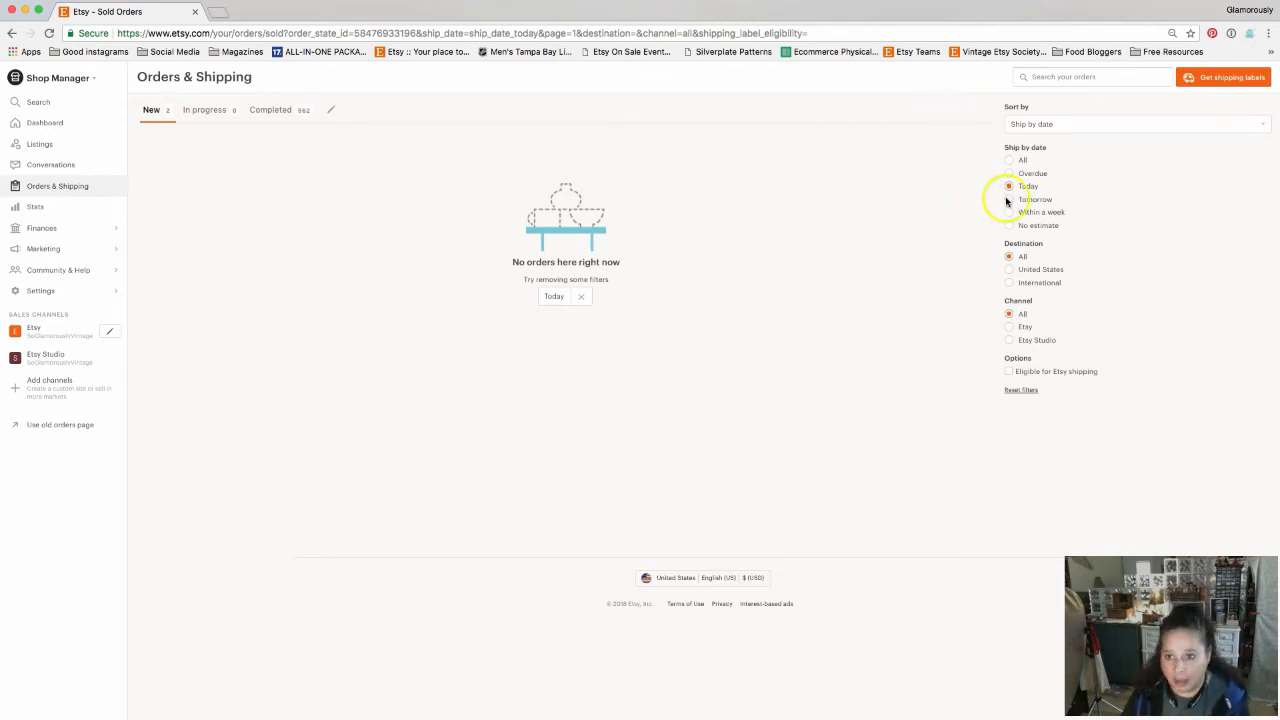
# Step: Try ship-by Tomorrow and Within a week, ending on No estimate
pyautogui.click(1008, 199)
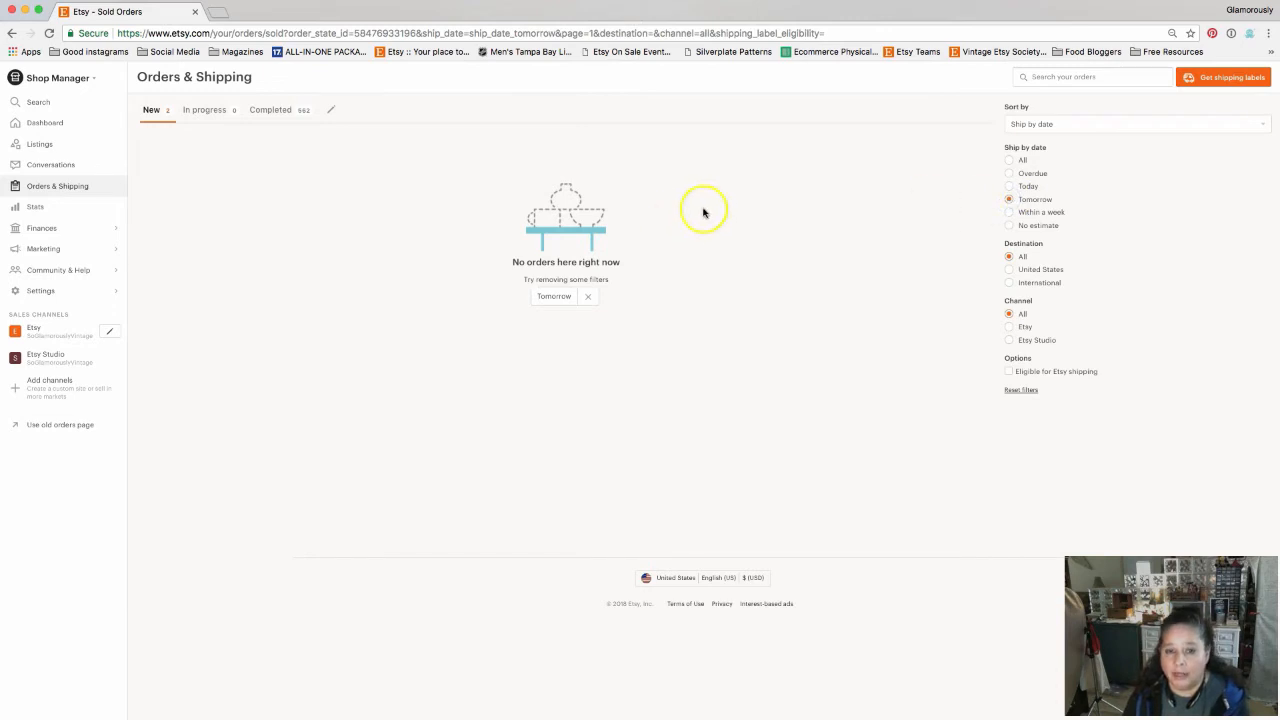
pyautogui.moveTo(740, 278)
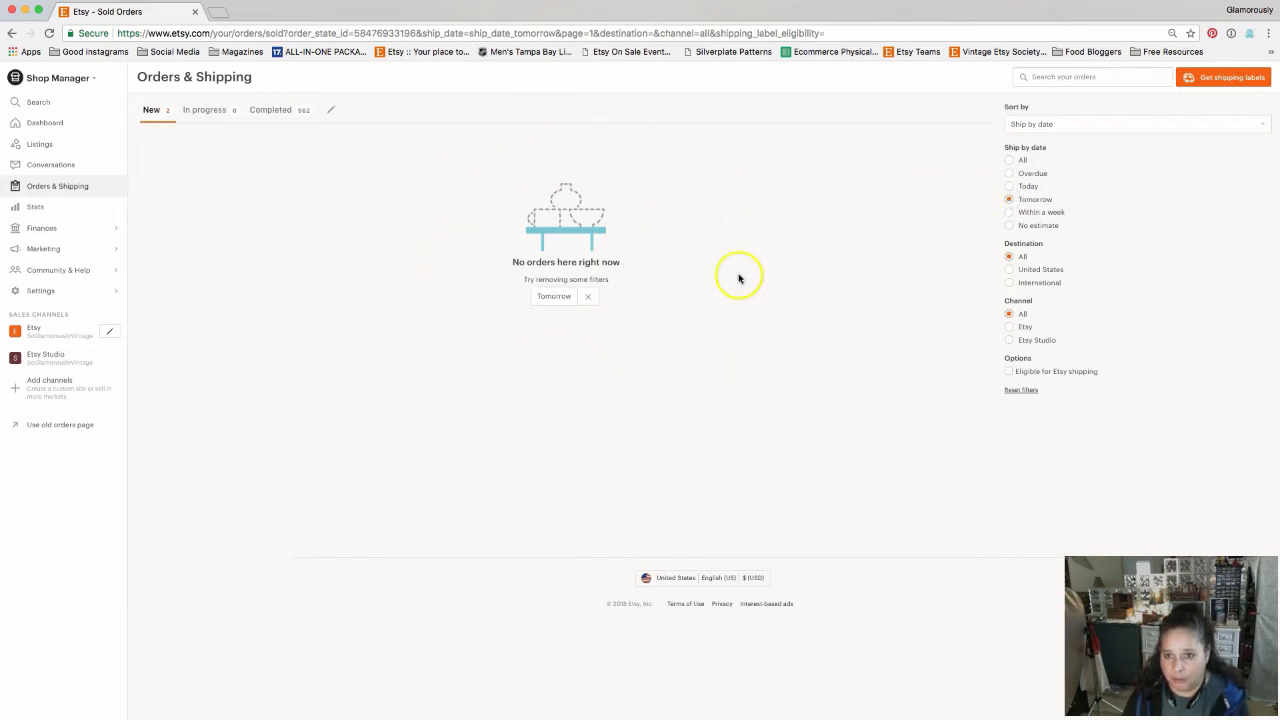
pyautogui.moveTo(820, 187)
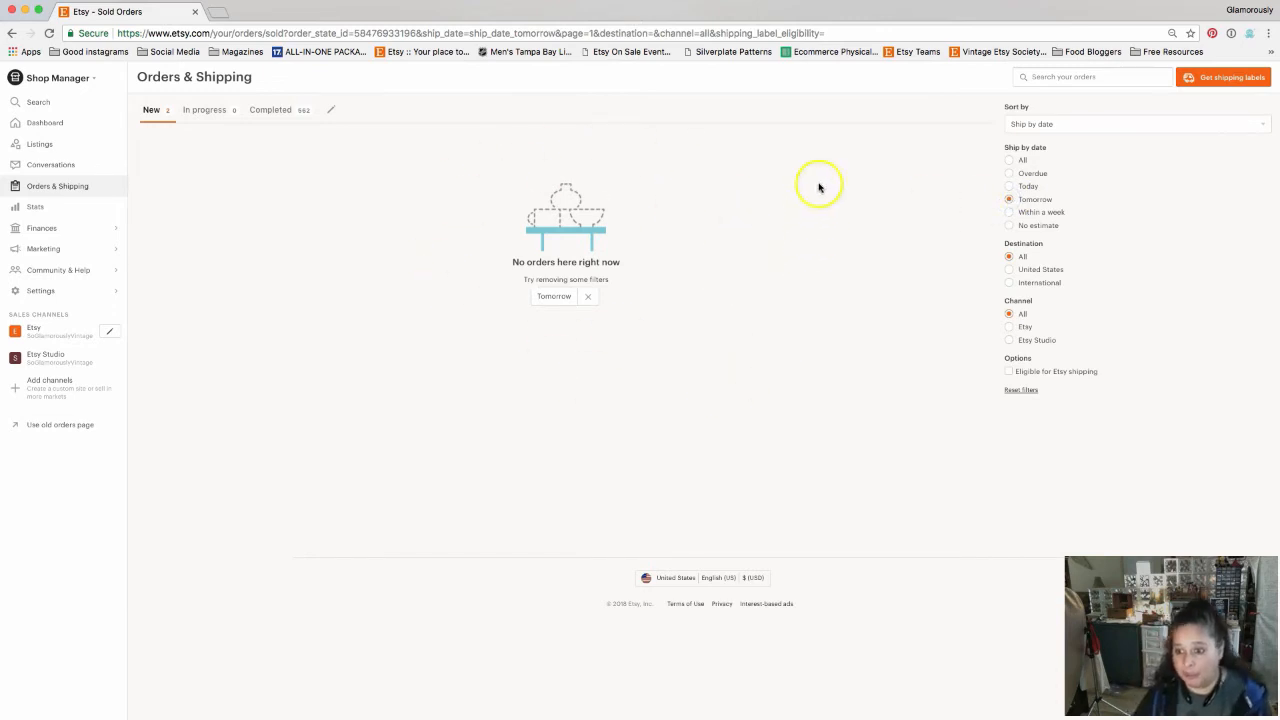
pyautogui.moveTo(980, 213)
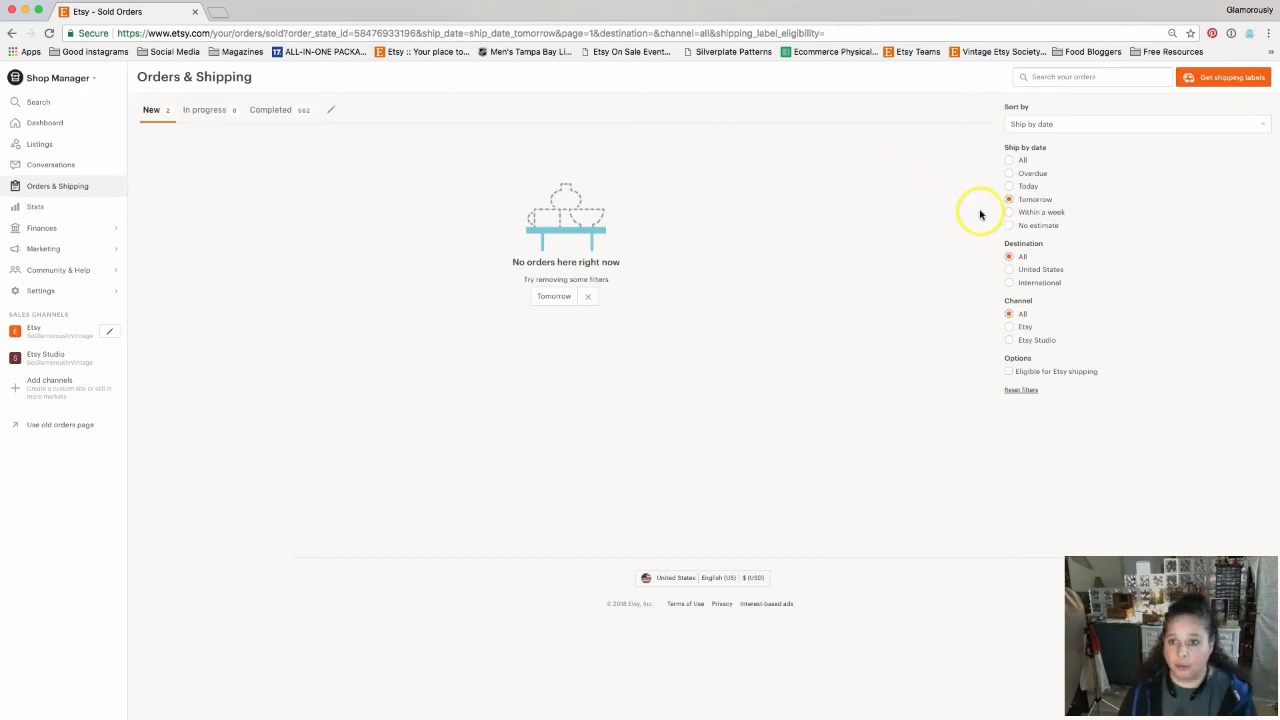
pyautogui.click(1009, 212)
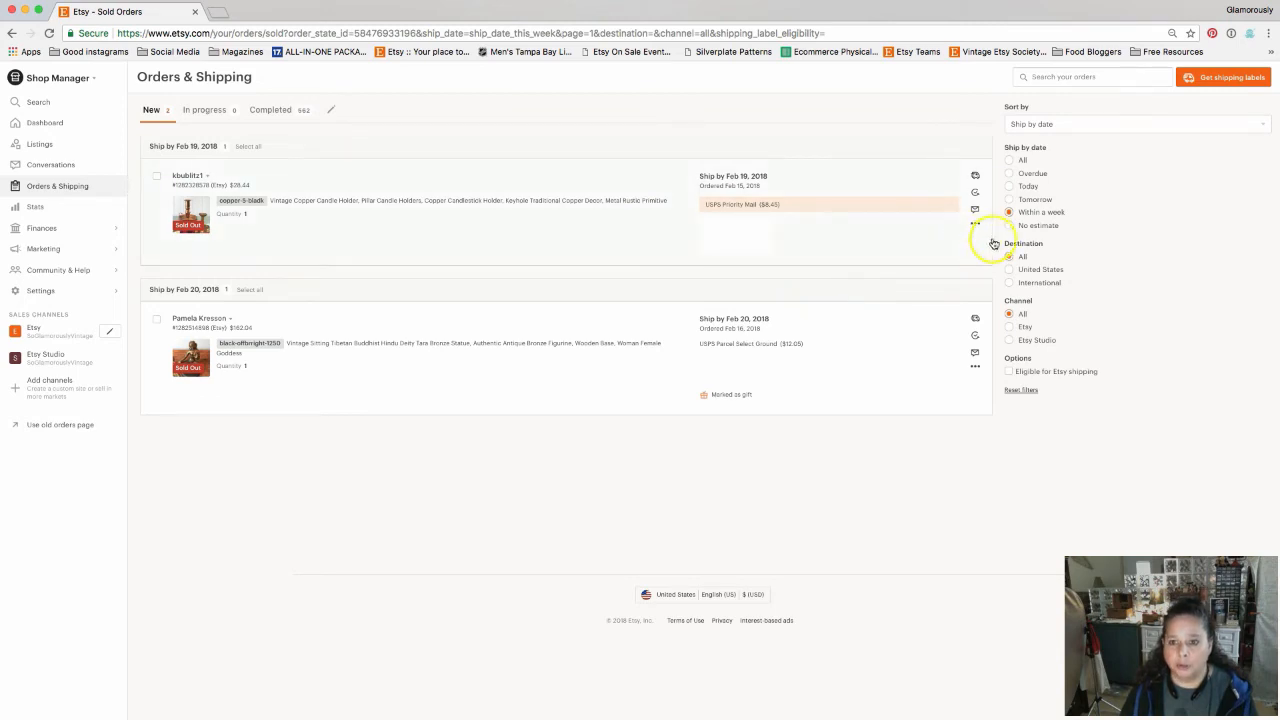
pyautogui.click(1009, 225)
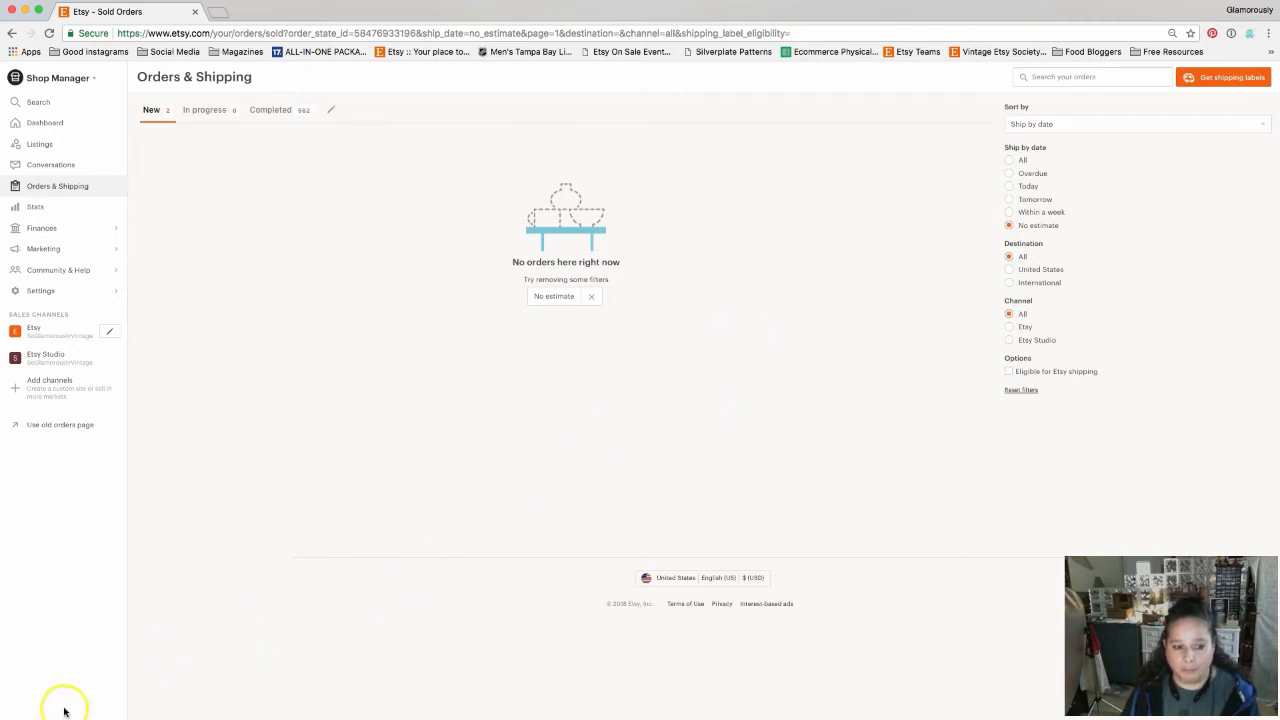
# Step: Filter destination to United States, after briefly trying International, and set ship-by date to All
pyautogui.click(1009, 268)
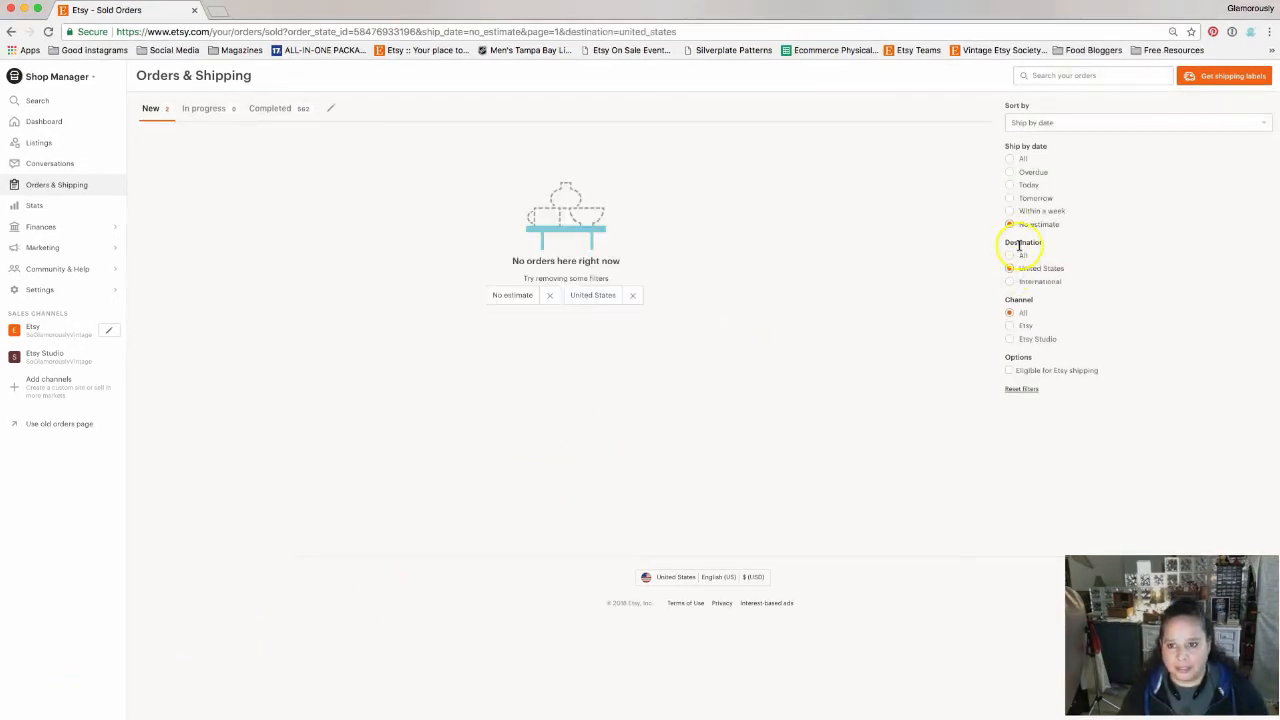
pyautogui.click(1009, 281)
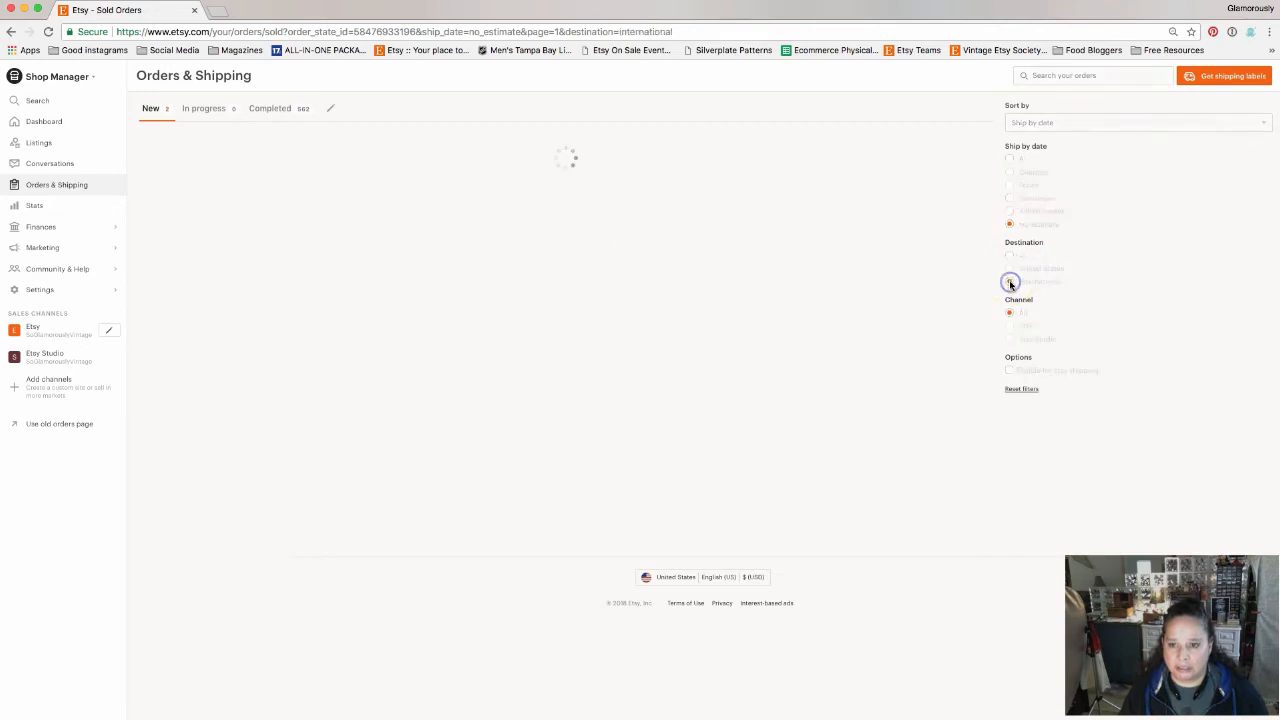
pyautogui.click(1010, 268)
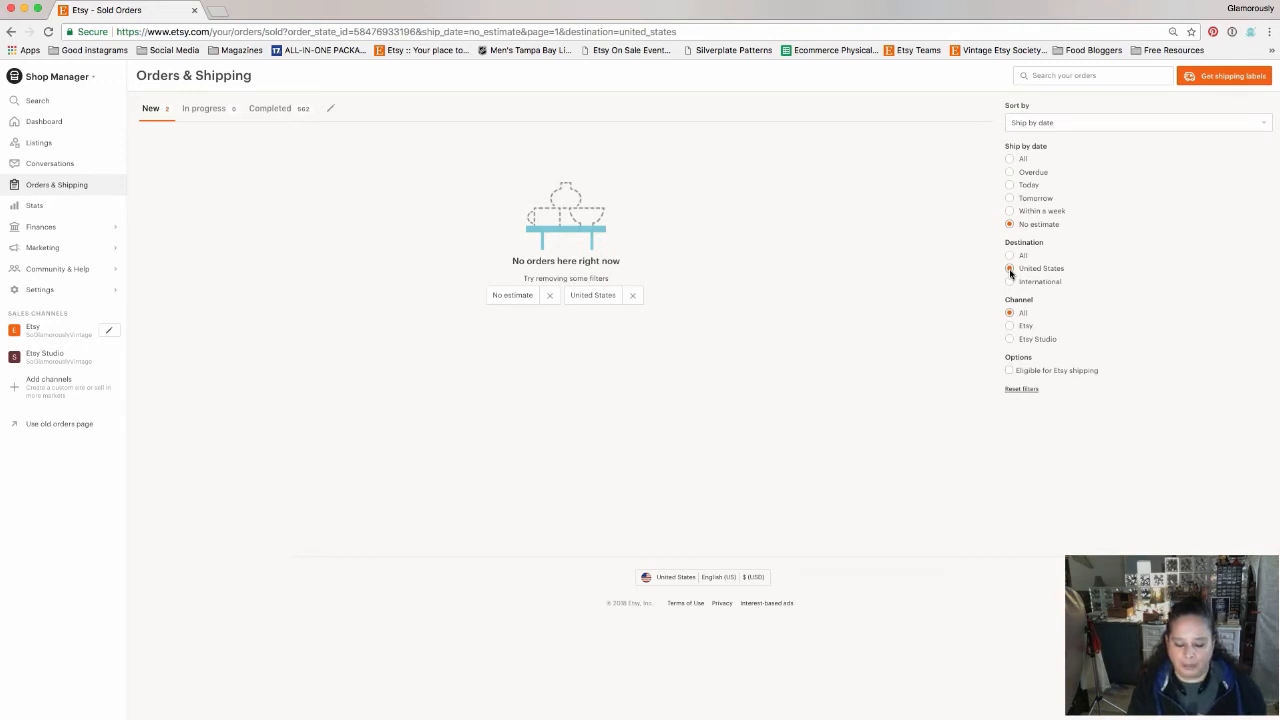
pyautogui.click(1010, 268)
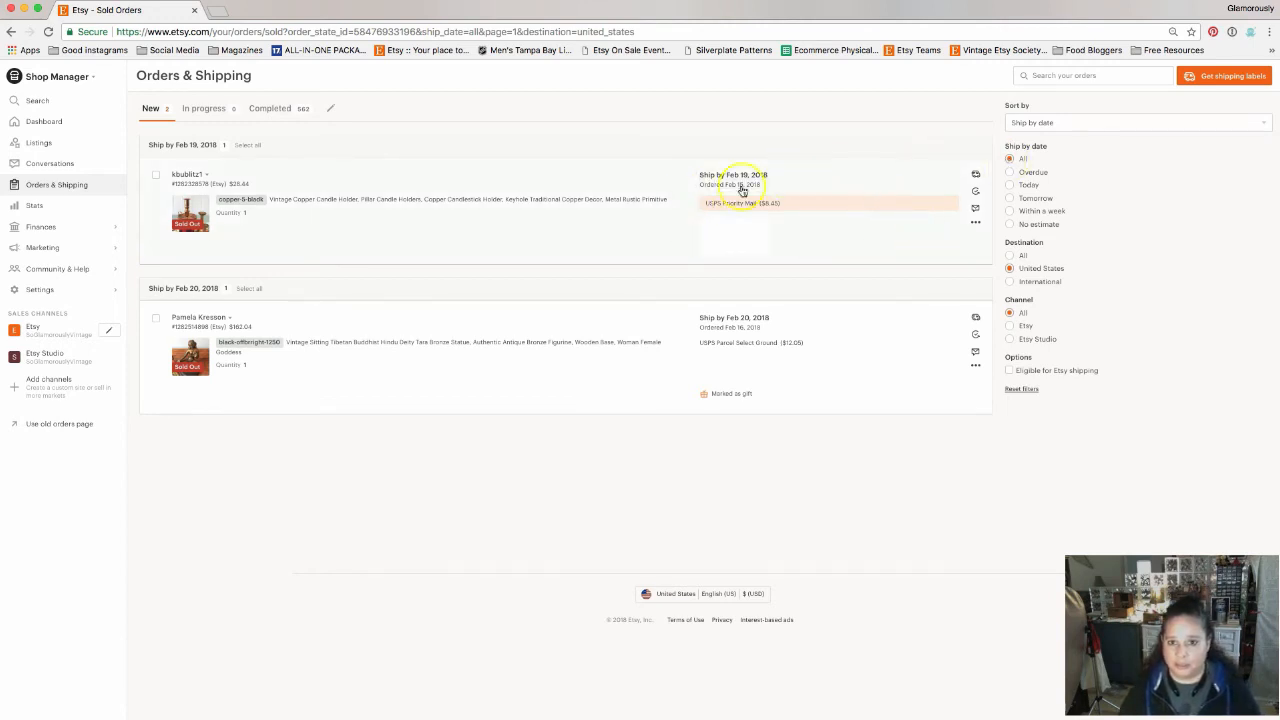
pyautogui.moveTo(900, 240)
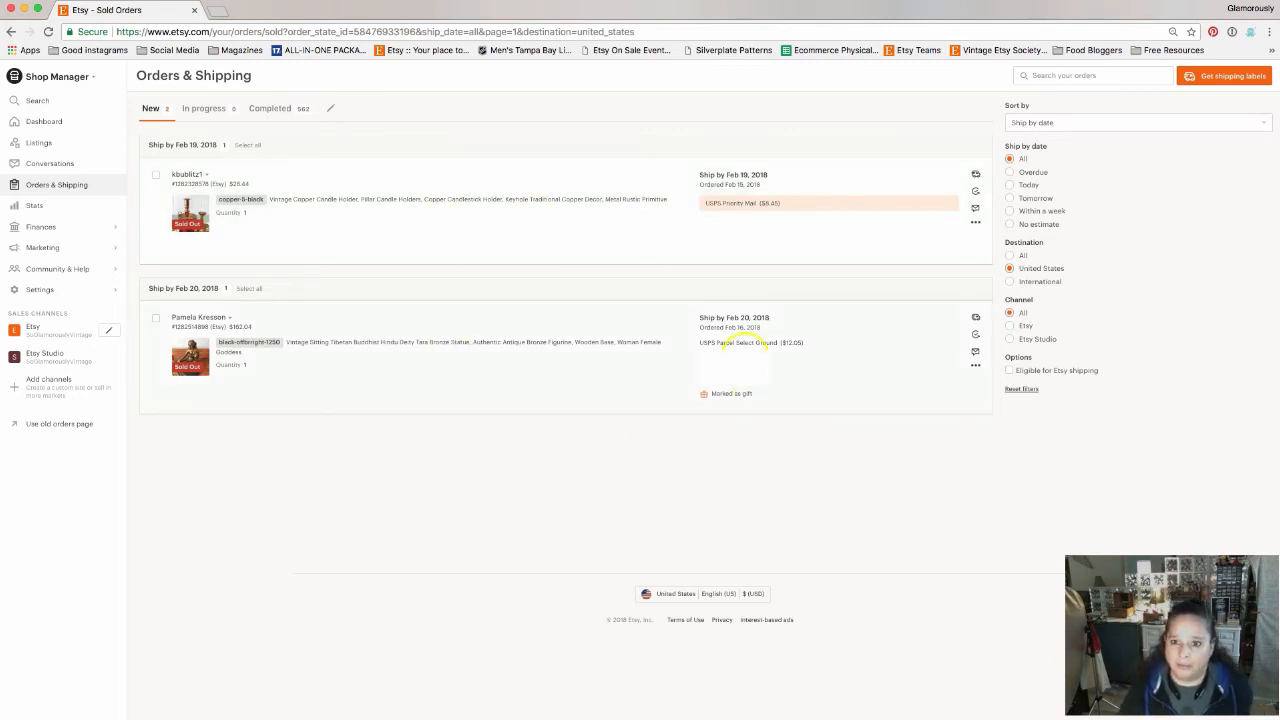
pyautogui.moveTo(1030, 290)
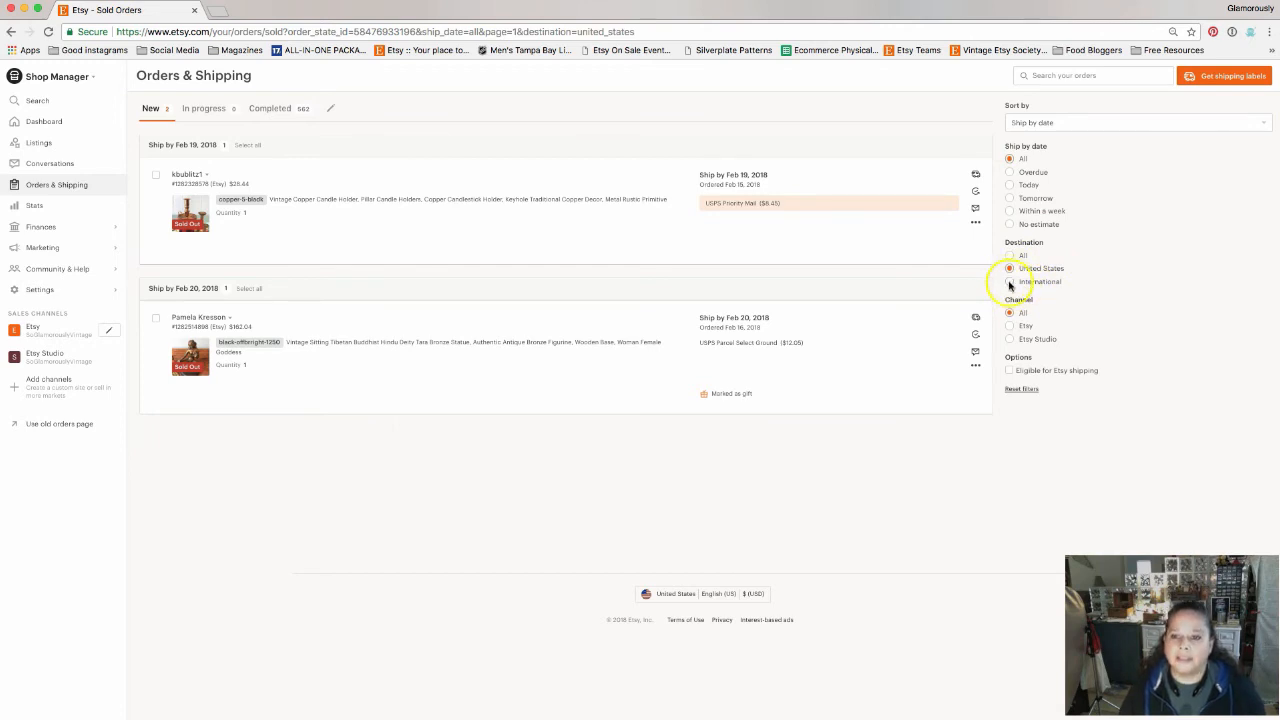
# Step: Toggle destination from International to United States and back to International
pyautogui.click(1009, 281)
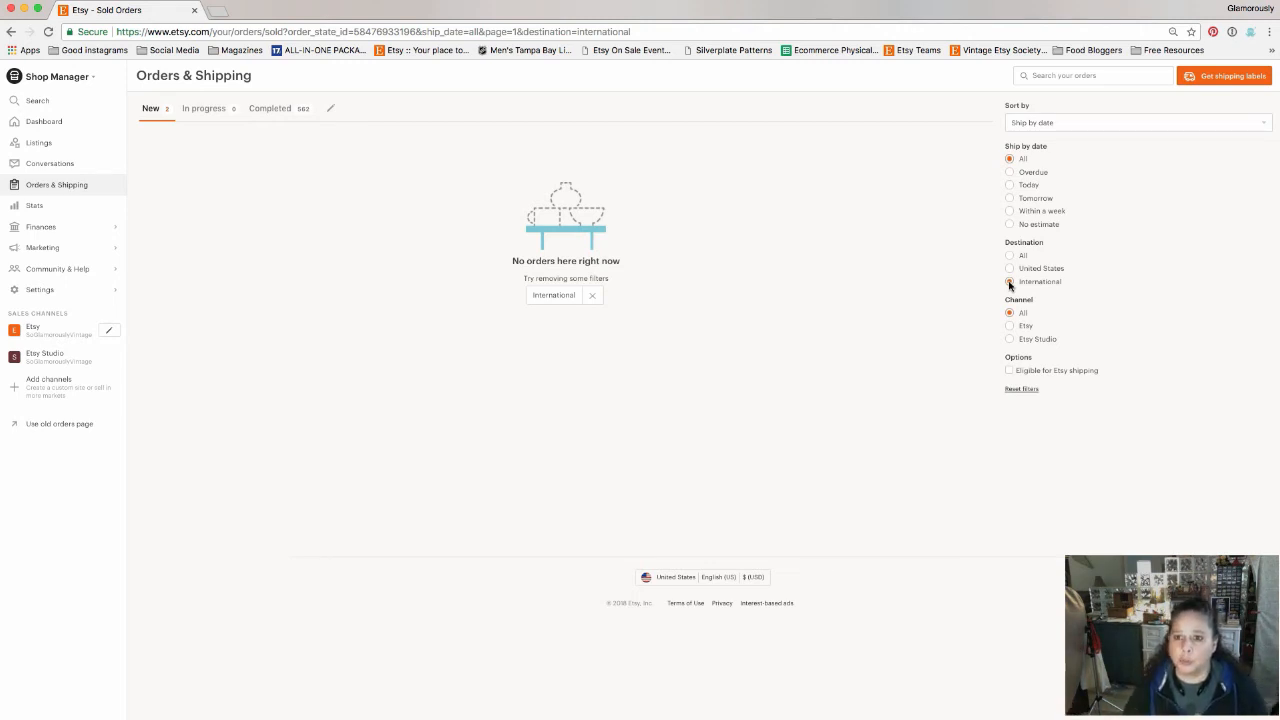
pyautogui.click(1010, 268)
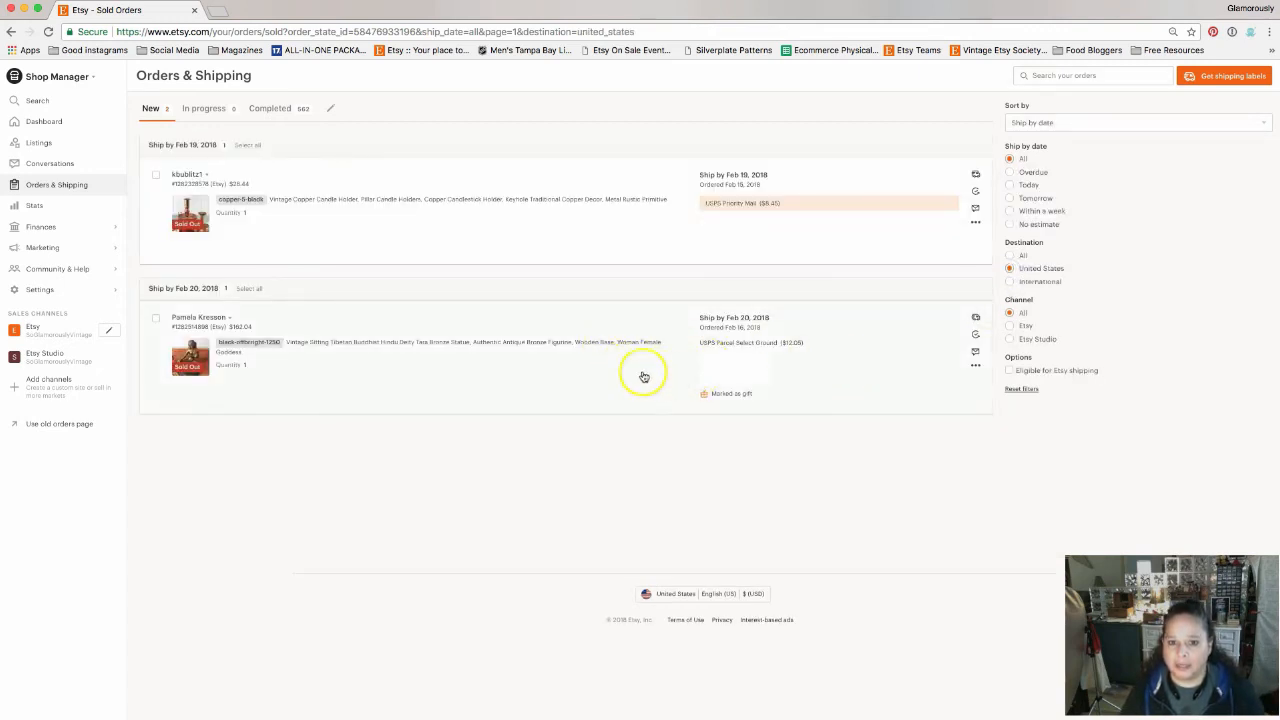
pyautogui.moveTo(742, 290)
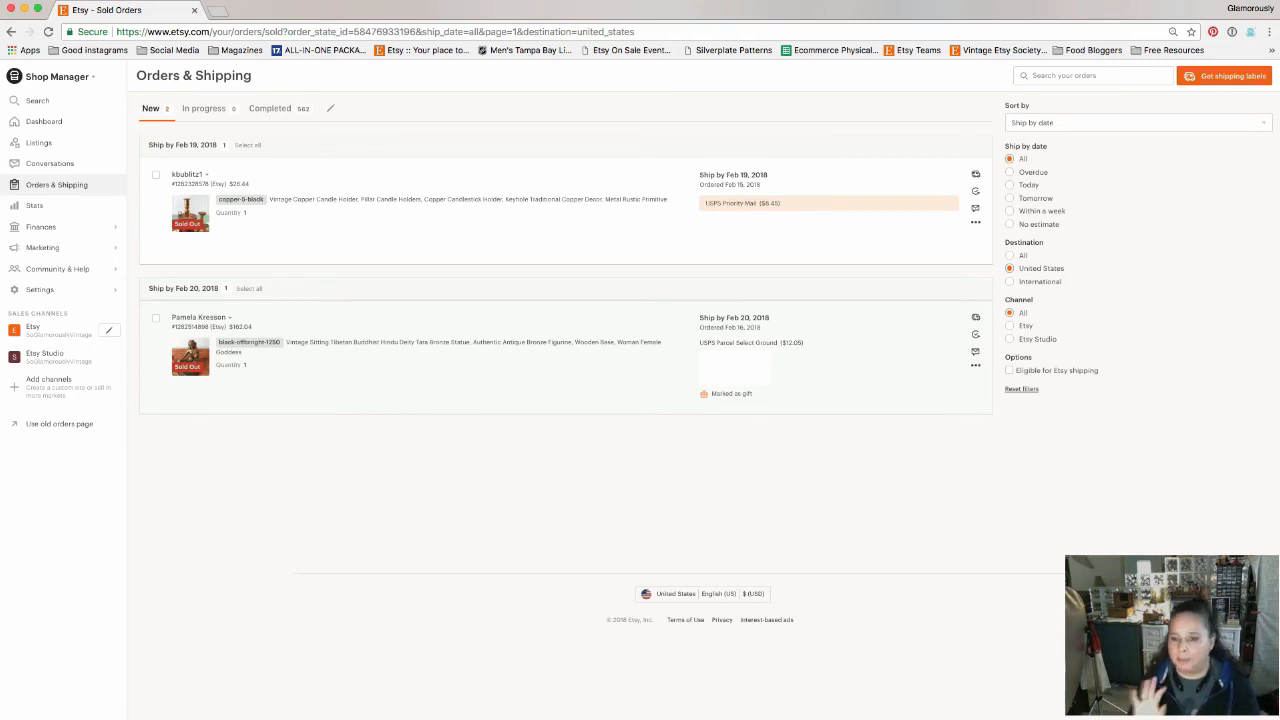
pyautogui.moveTo(720, 278)
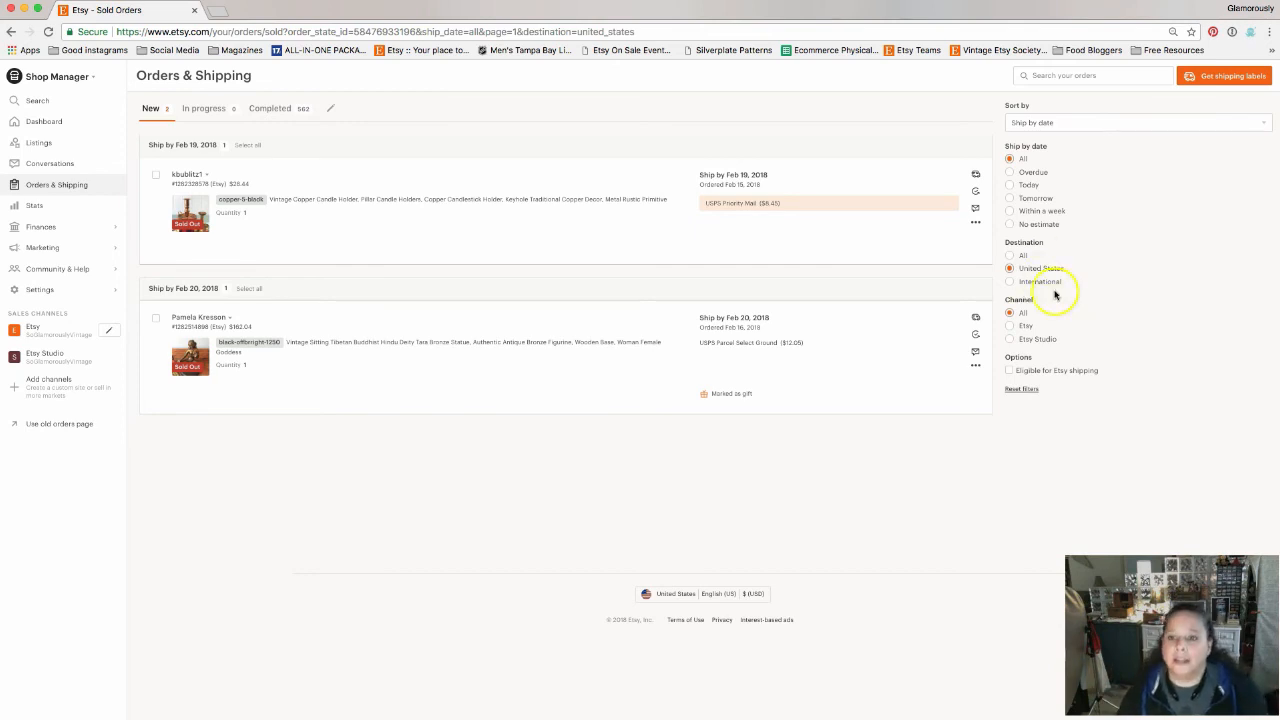
pyautogui.click(1009, 281)
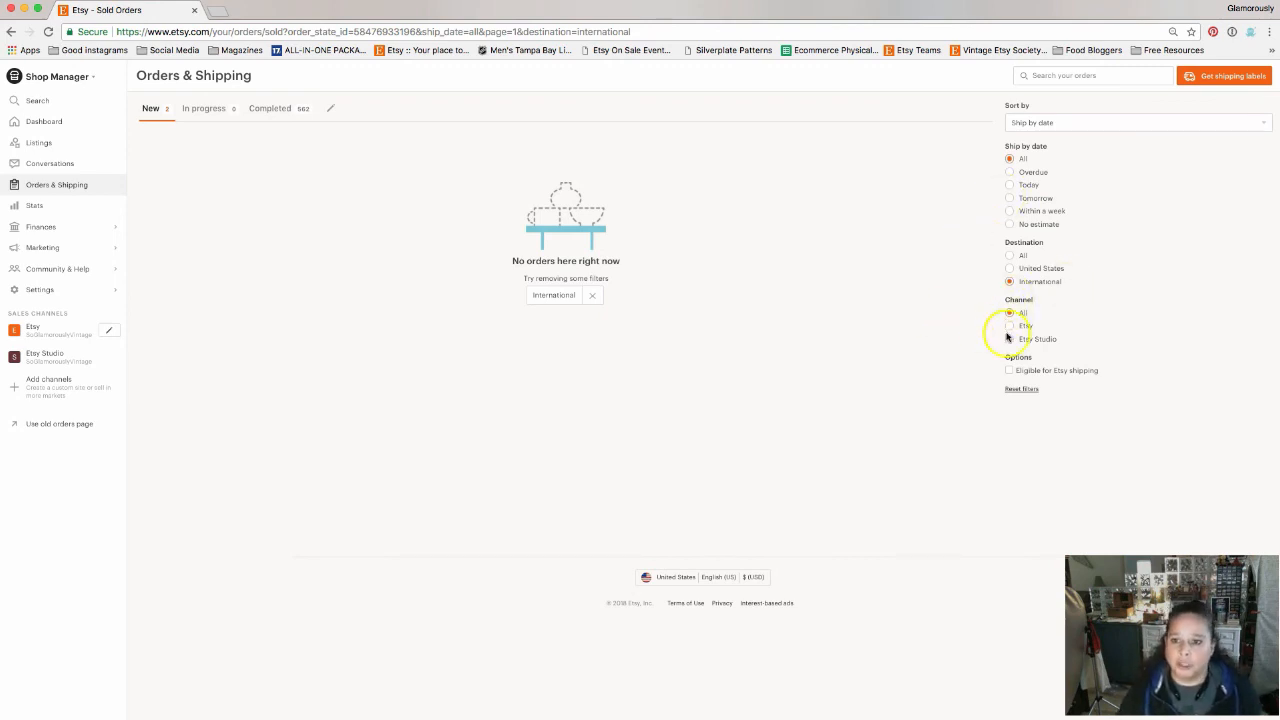
# Step: Try Etsy Studio and Etsy shipping filters, remove the International chip, and set channel to All
pyautogui.click(1009, 339)
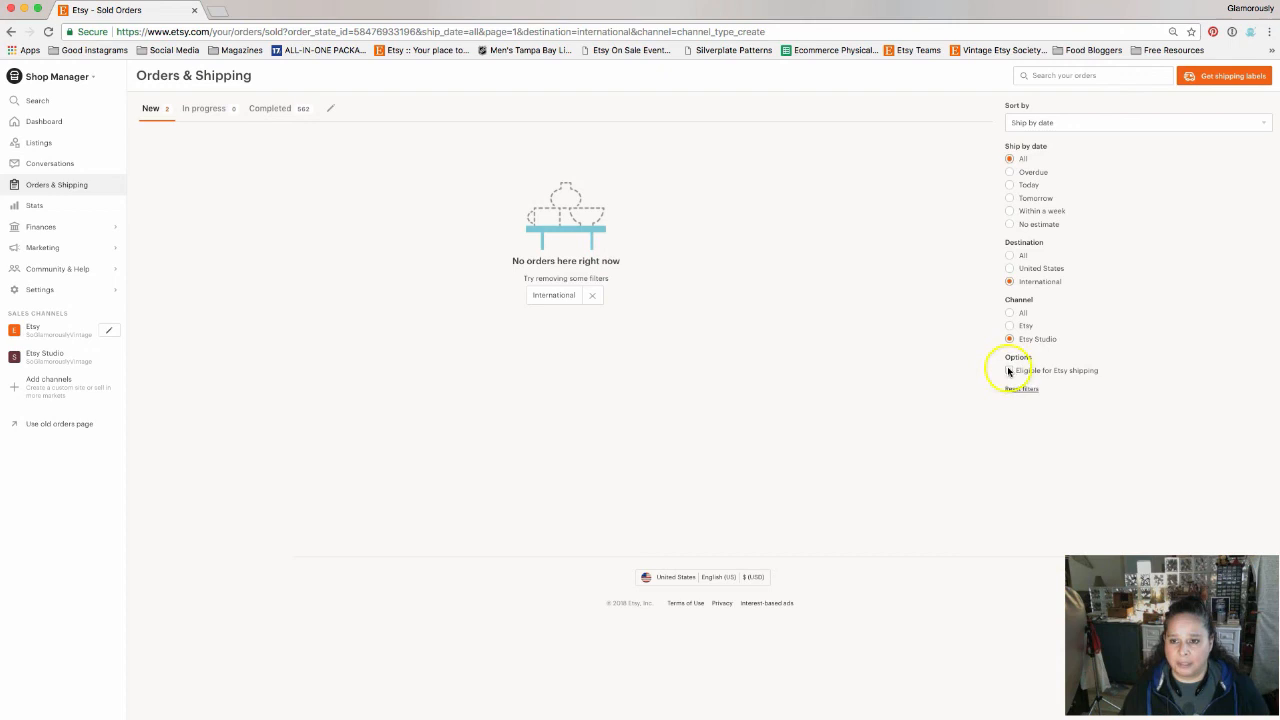
pyautogui.click(1010, 370)
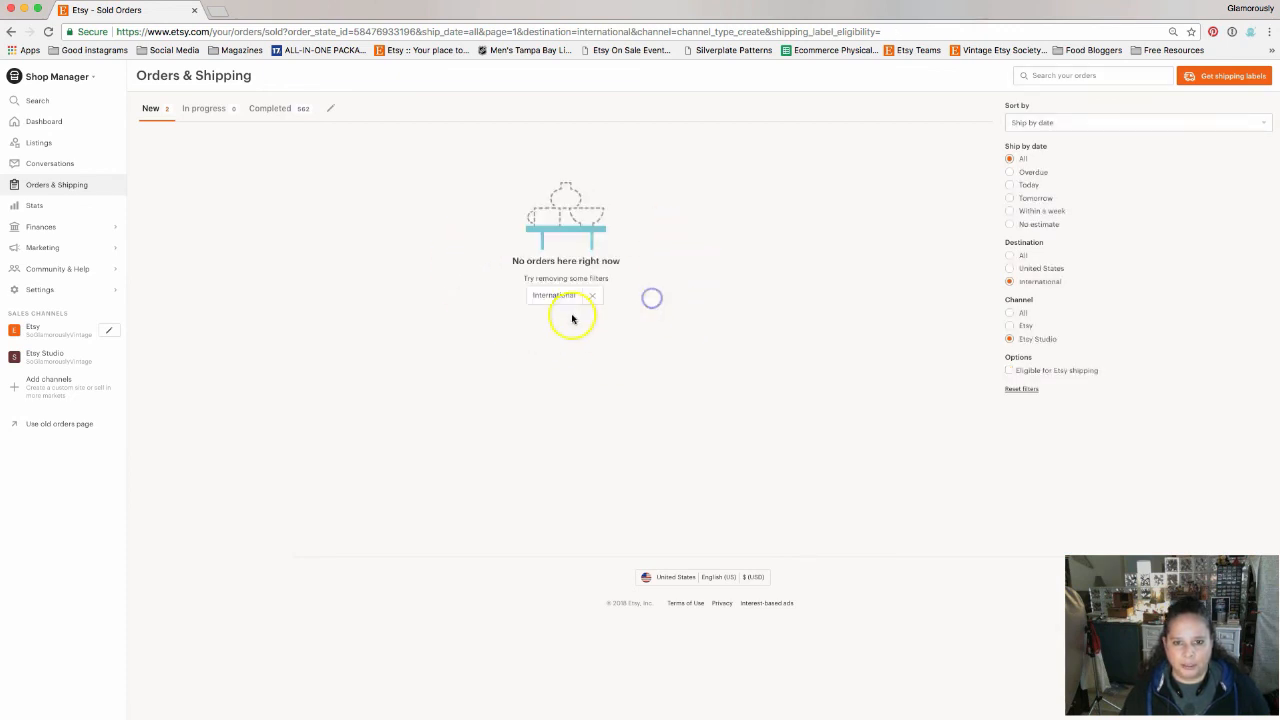
pyautogui.click(592, 295)
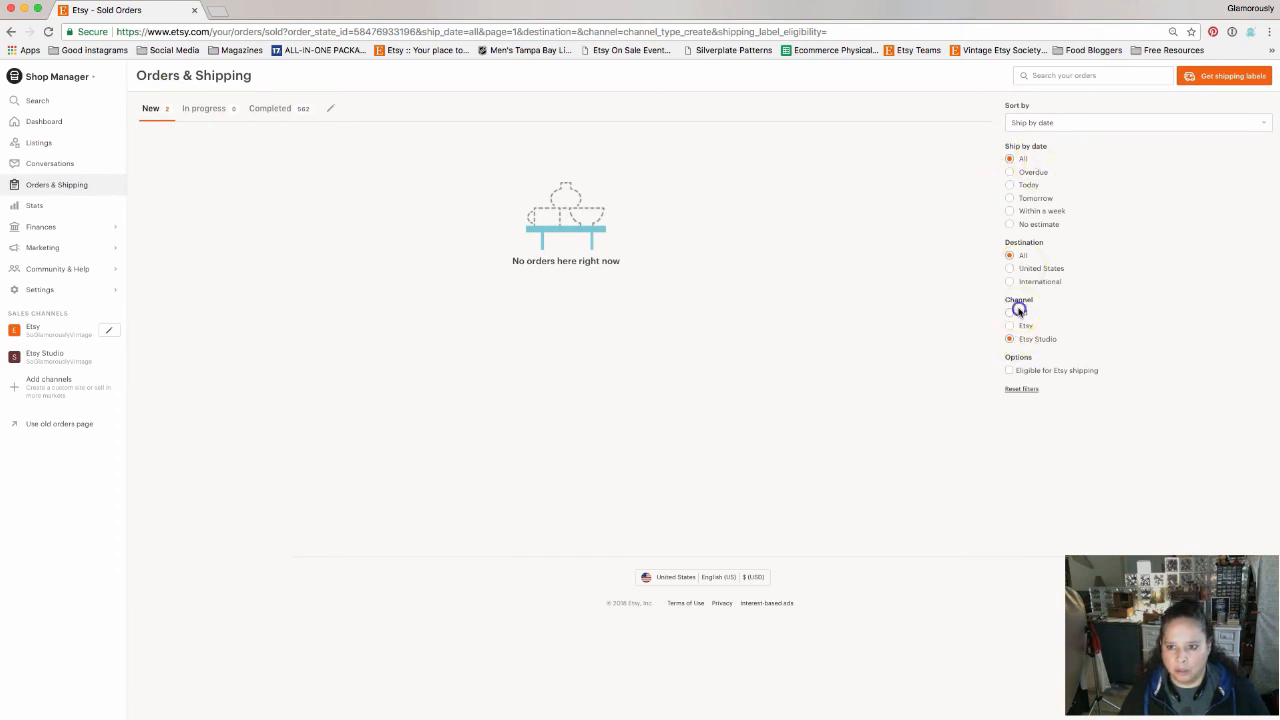
pyautogui.click(1010, 313)
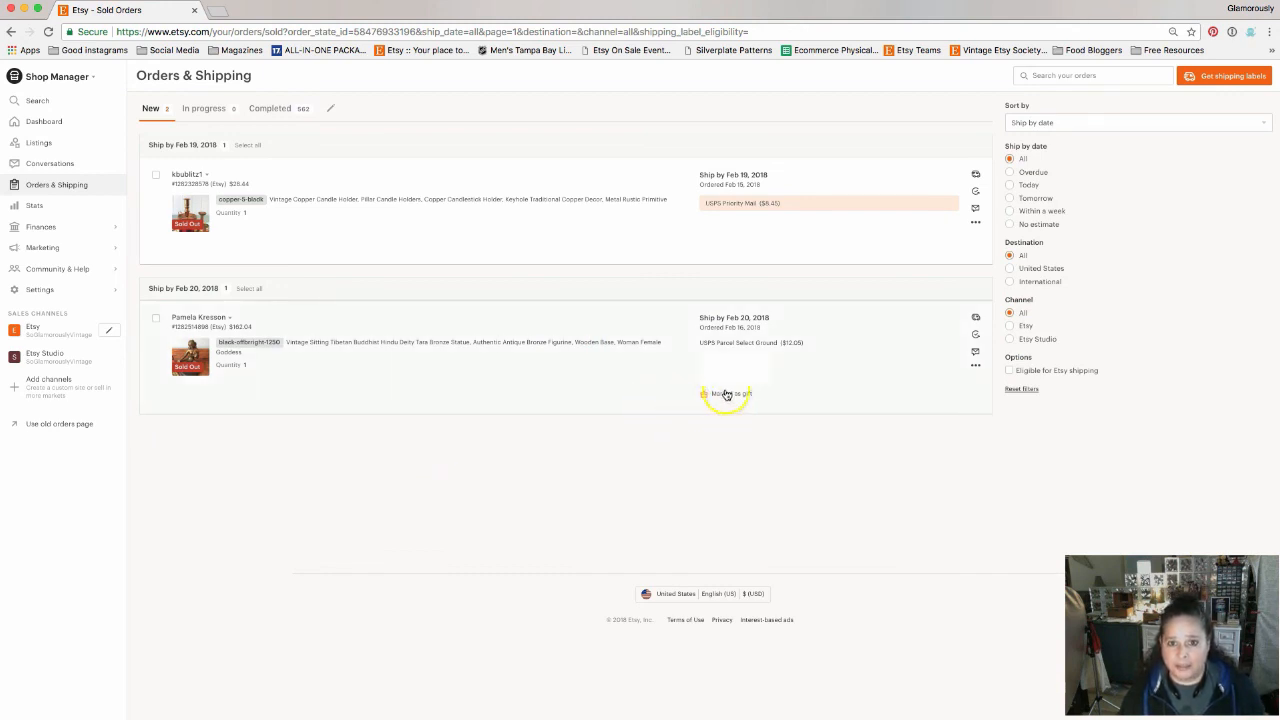
pyautogui.click(705, 393)
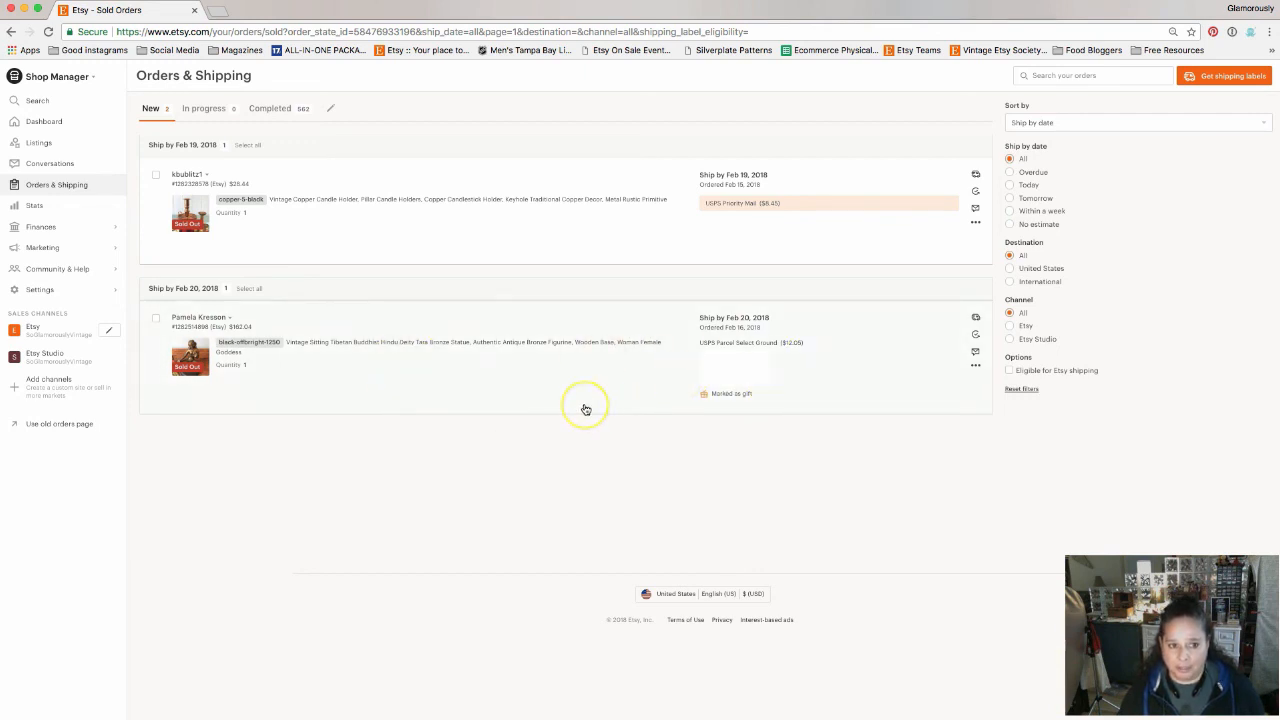
pyautogui.moveTo(637, 467)
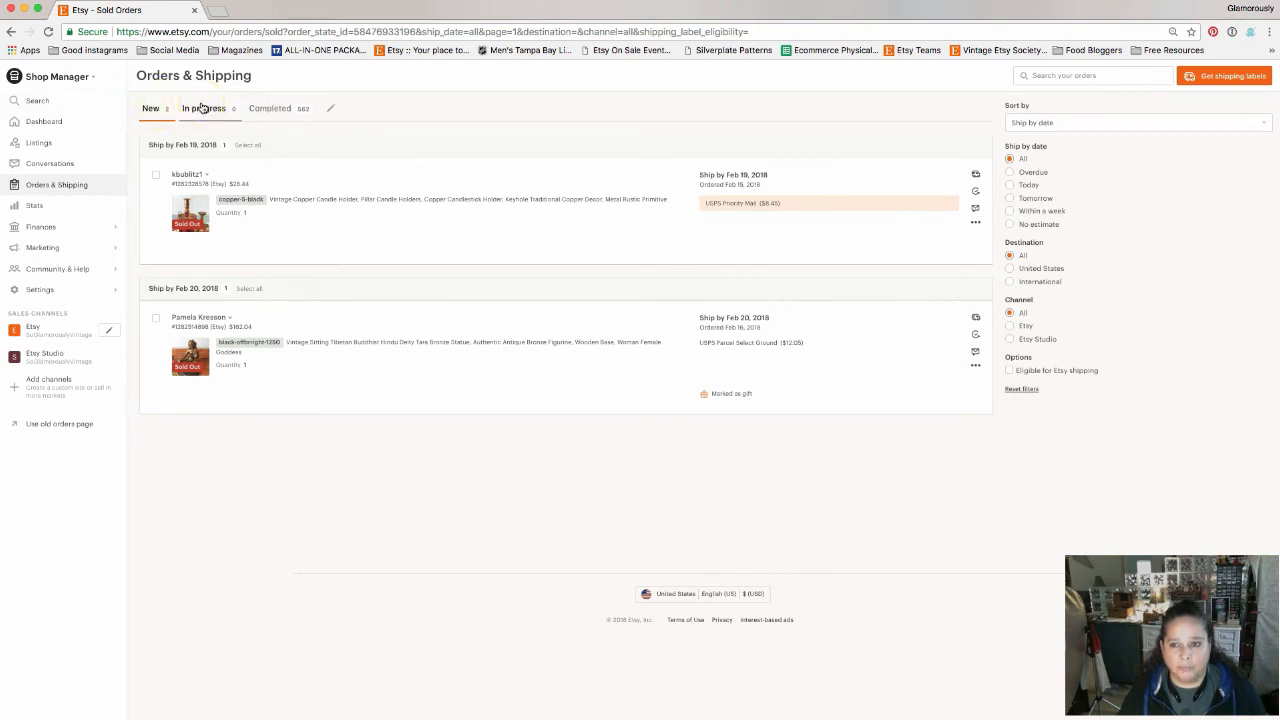
pyautogui.click(203, 108)
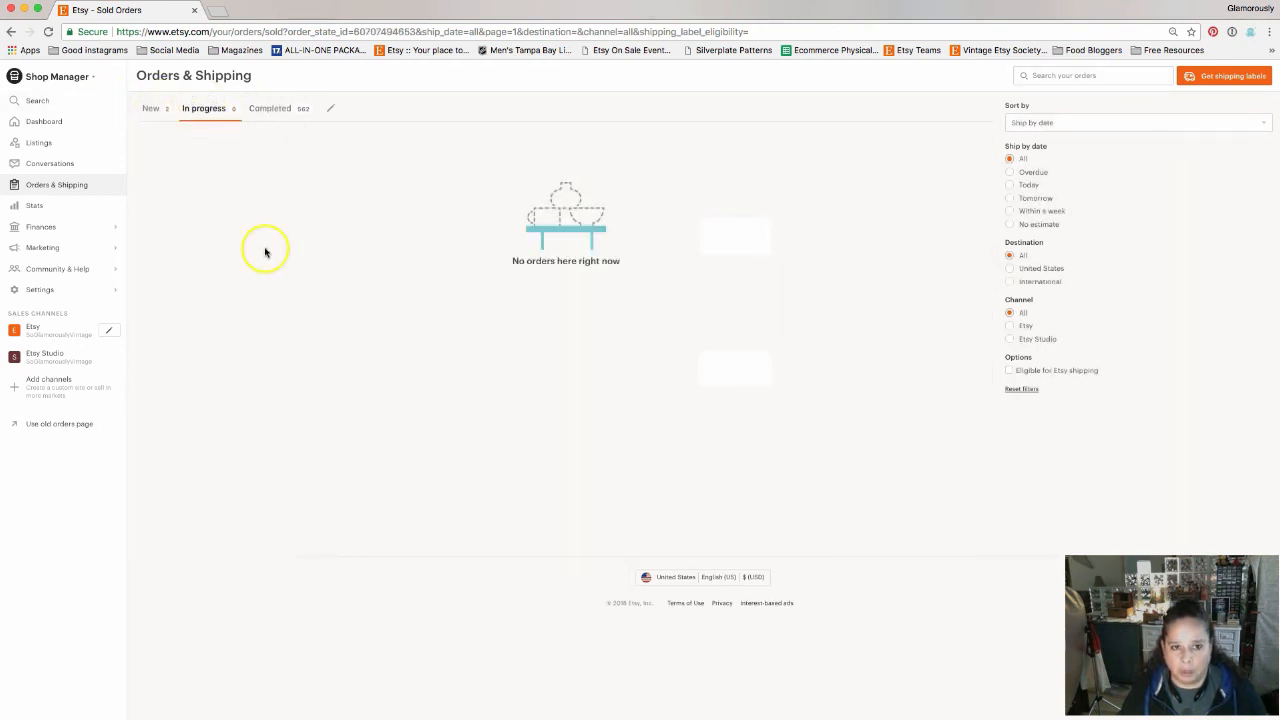
pyautogui.click(150, 108)
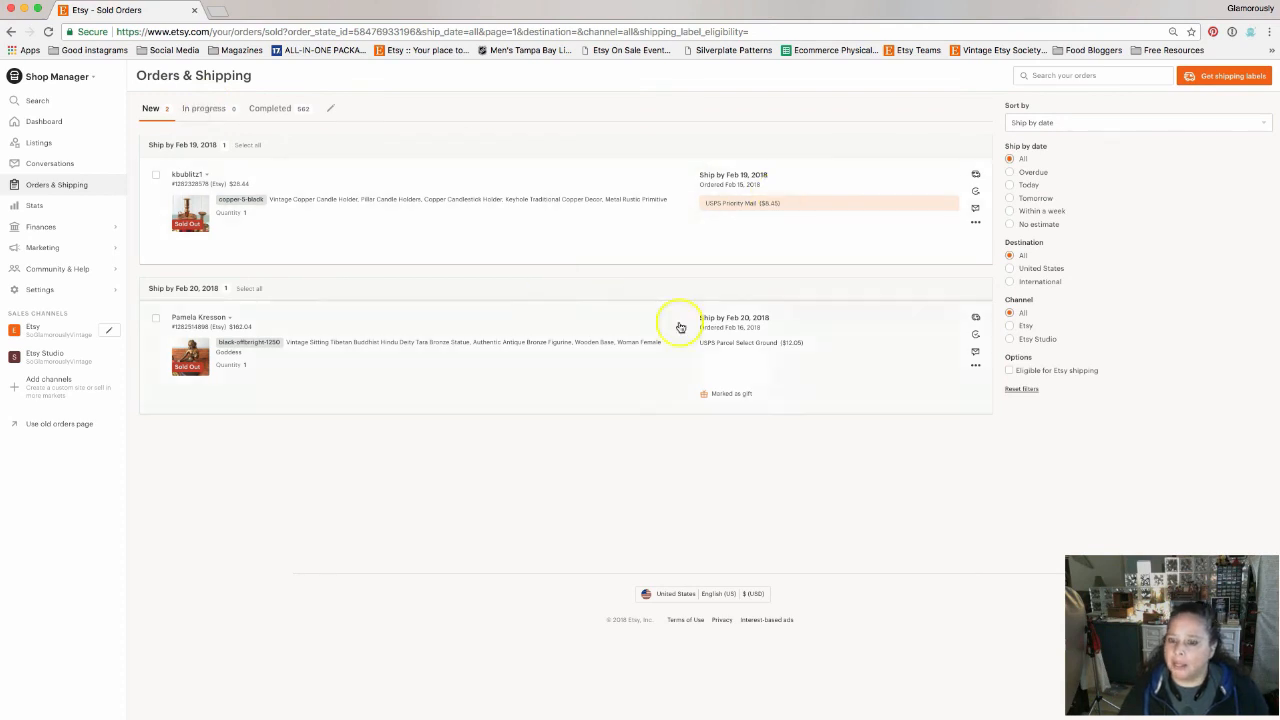
pyautogui.moveTo(382, 290)
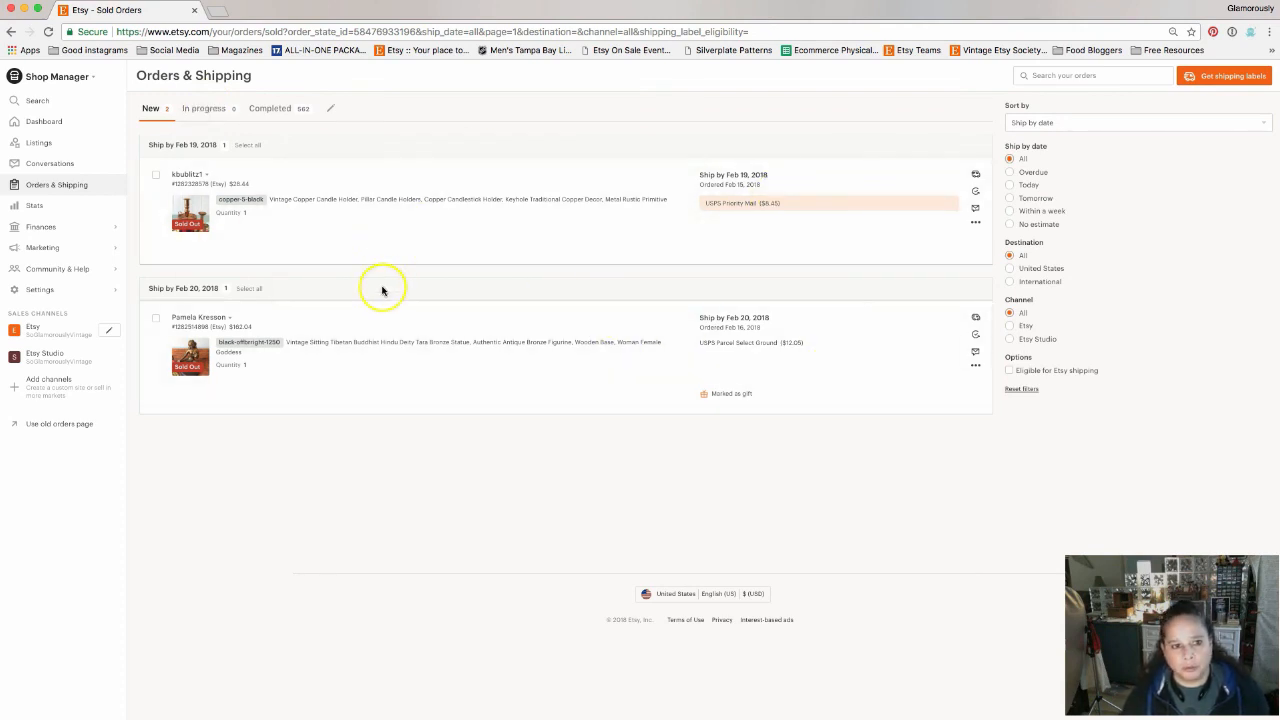